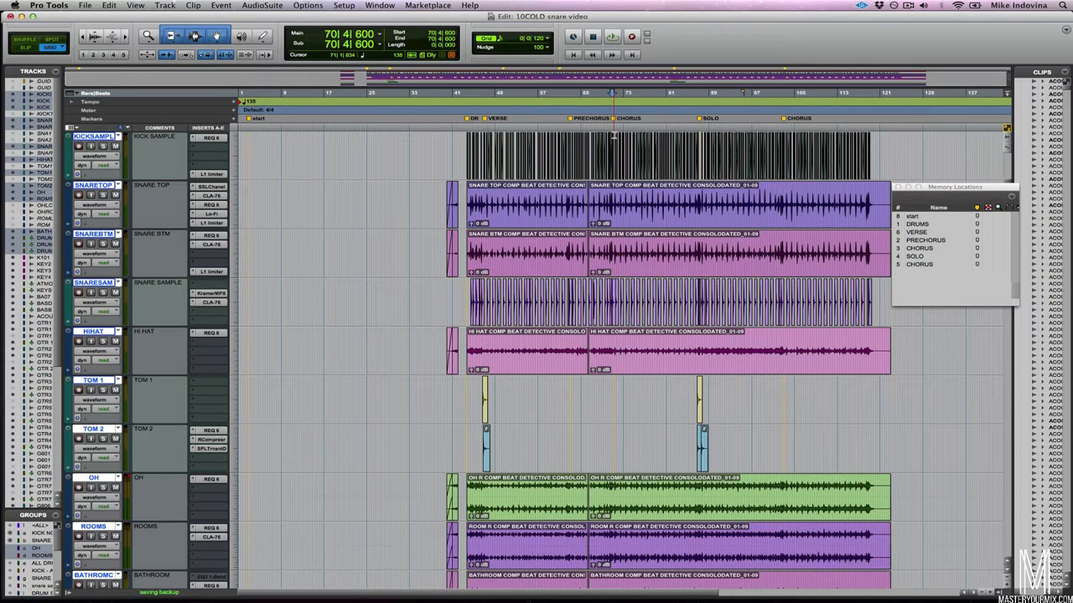
Set the Expand/Gate range on the snare top's SSL E-Channel to control how much the gate reduces signal
left_click(593, 37)
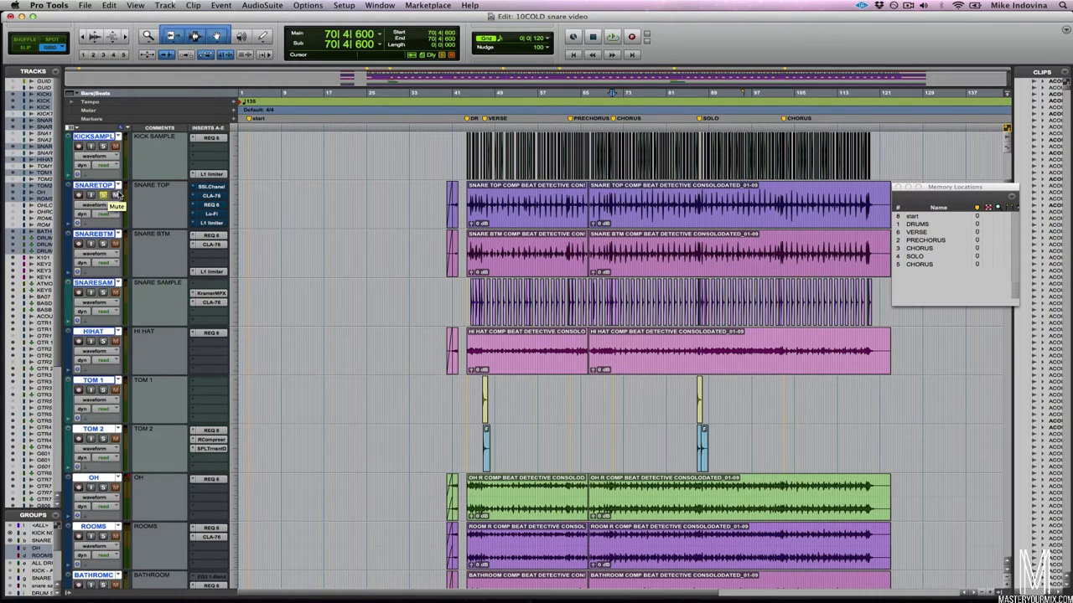
left_click(611, 37)
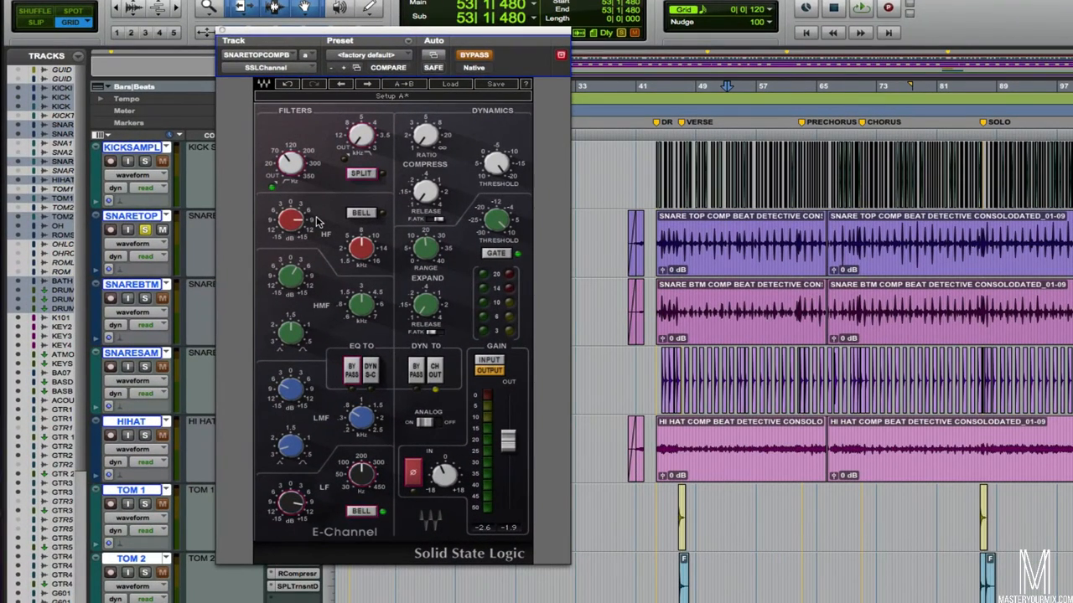
mouse_move(473, 54)
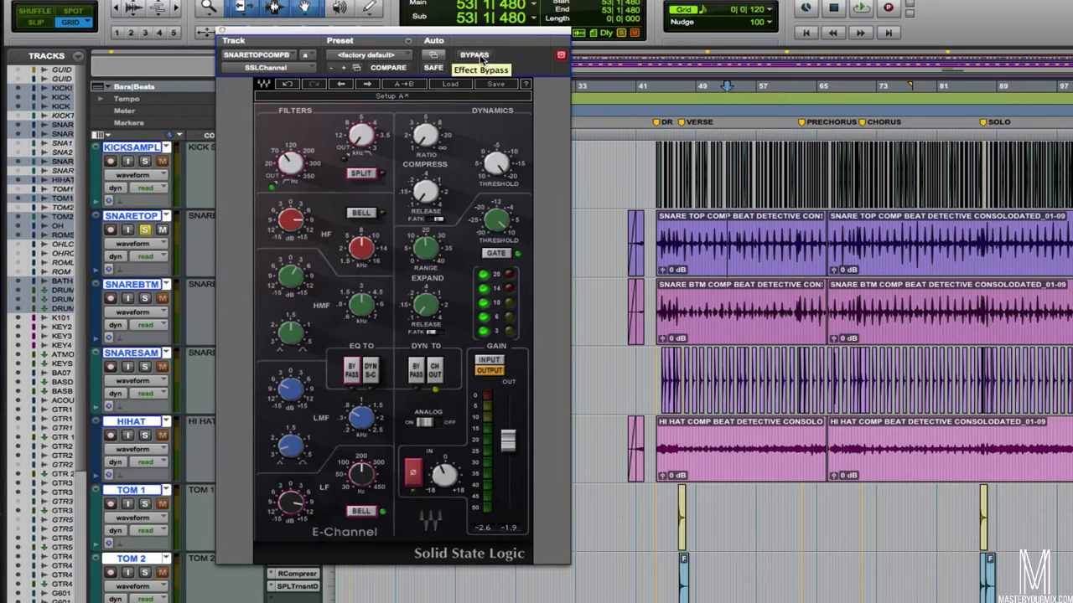
mouse_move(533, 244)
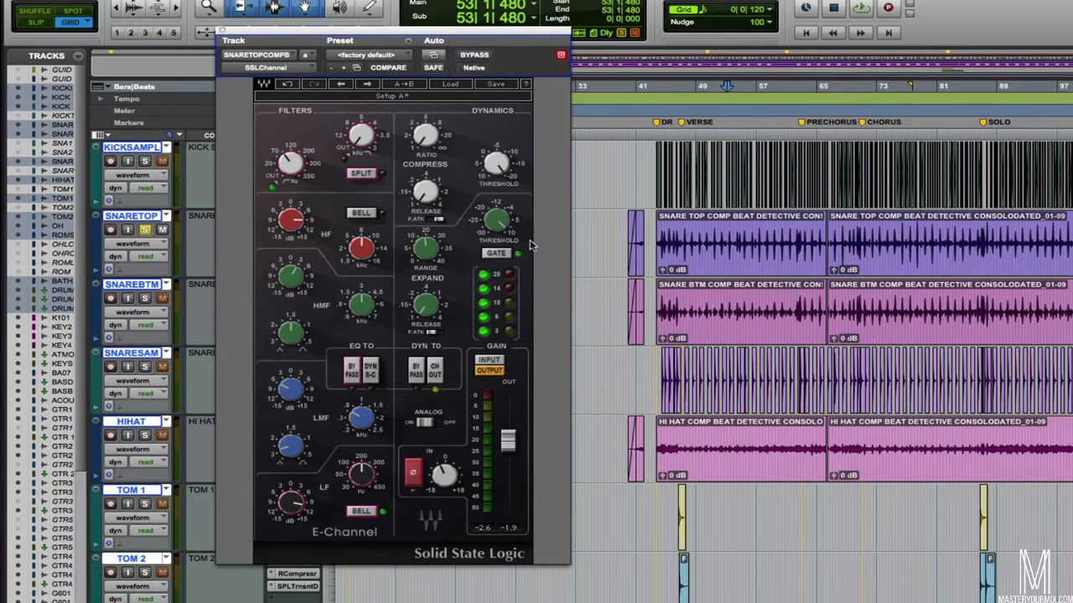
mouse_move(499, 243)
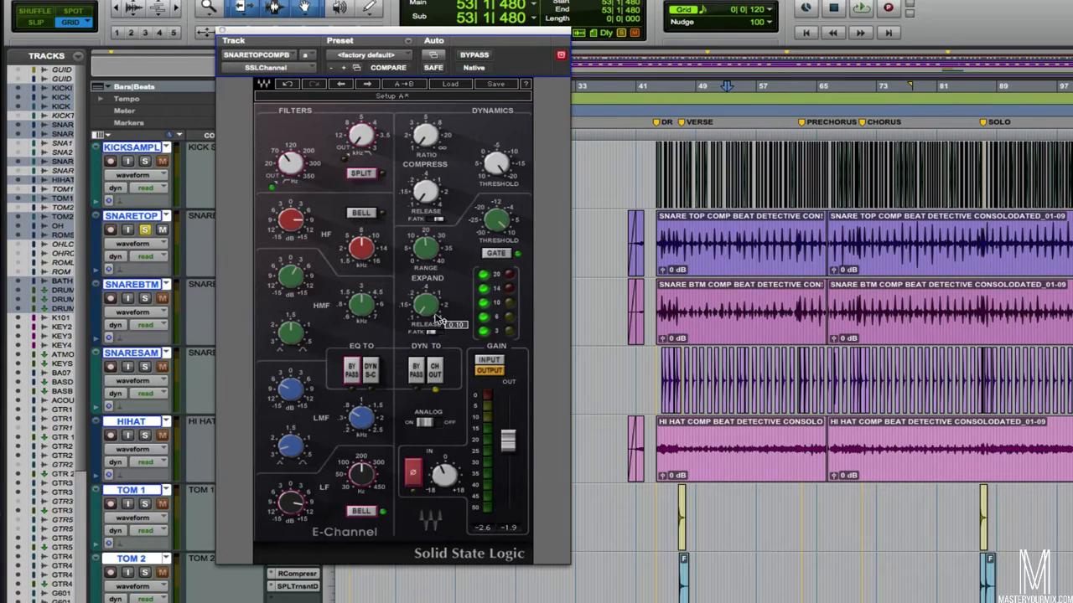
mouse_move(436, 317)
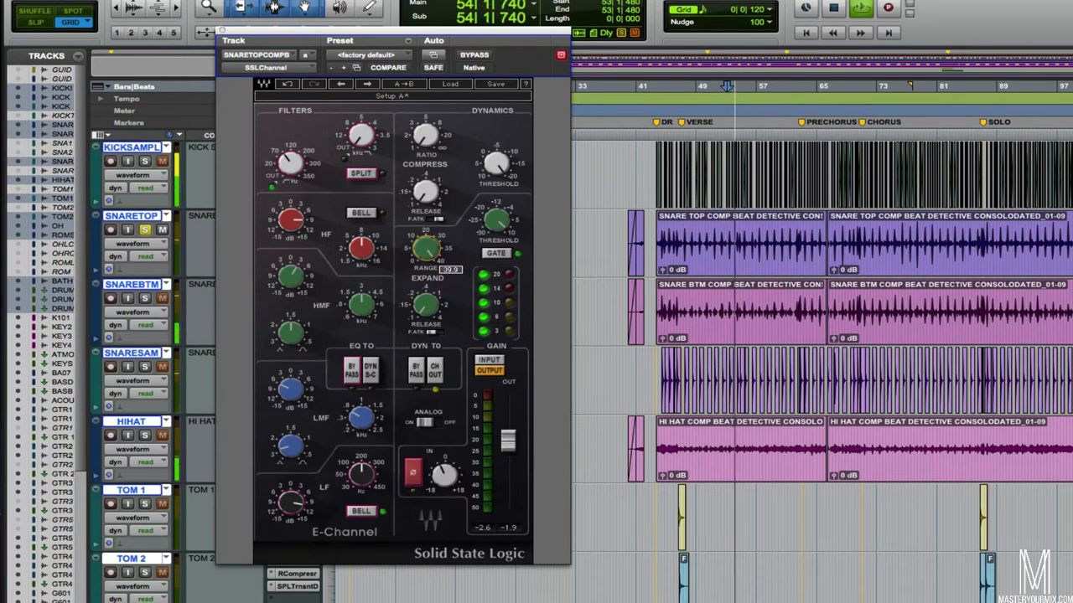
left_click_drag(428, 252, 429, 260)
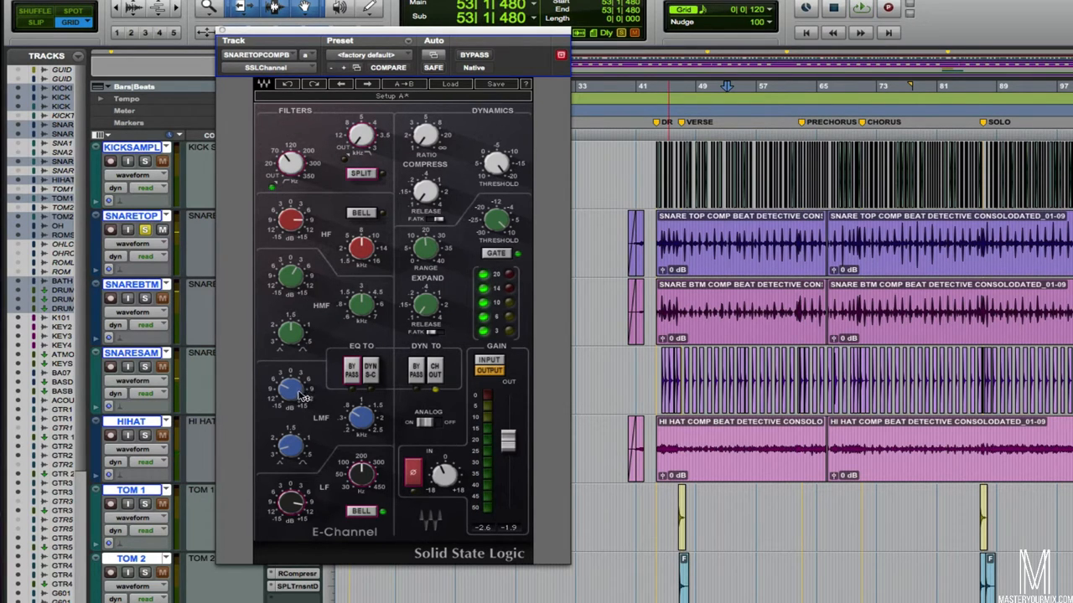
Adjust the LMF gain and frequency on the snare top's E-Channel during playback
left_click_drag(289, 389, 361, 416)
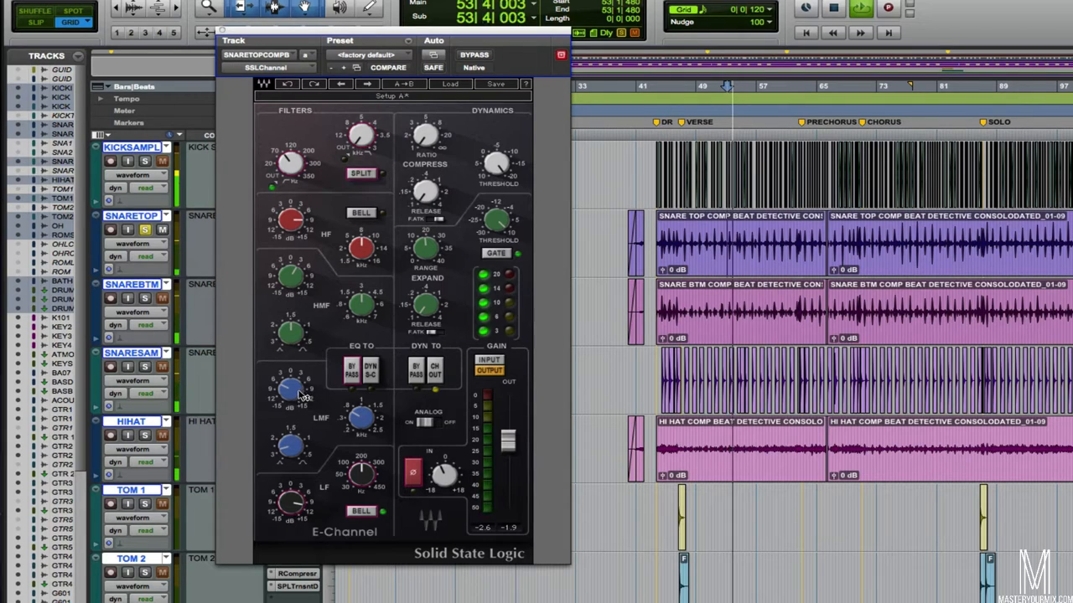
left_click_drag(288, 389, 289, 386)
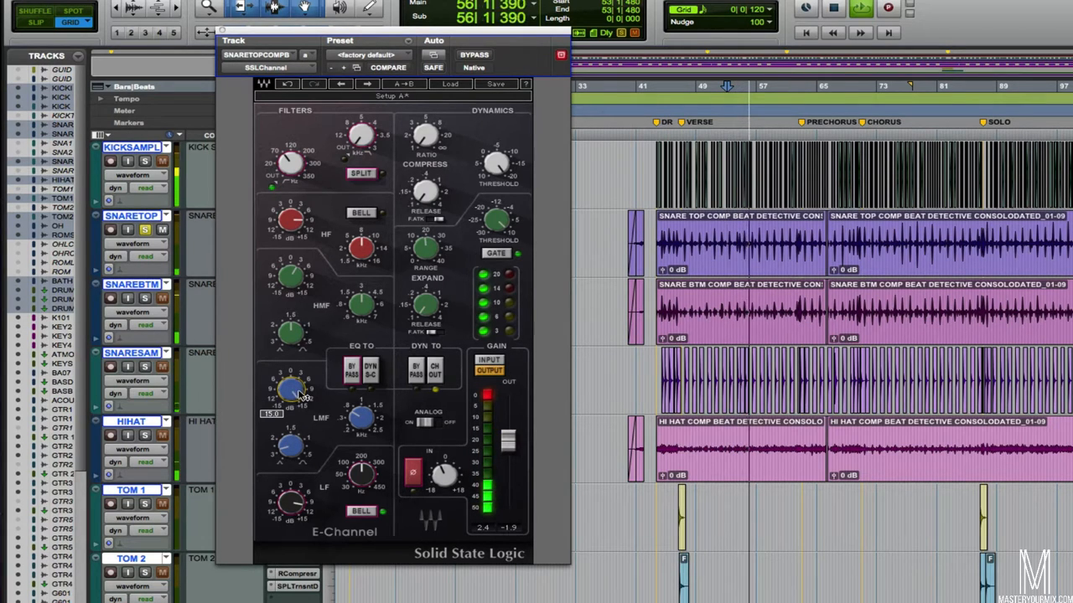
left_click_drag(288, 389, 293, 377)
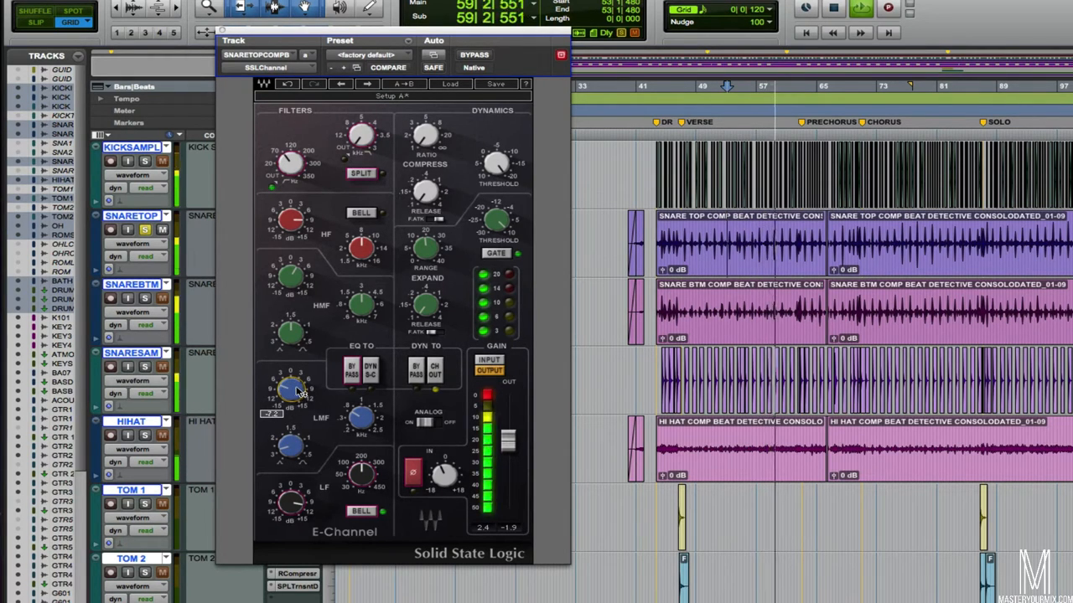
left_click_drag(298, 389, 292, 449)
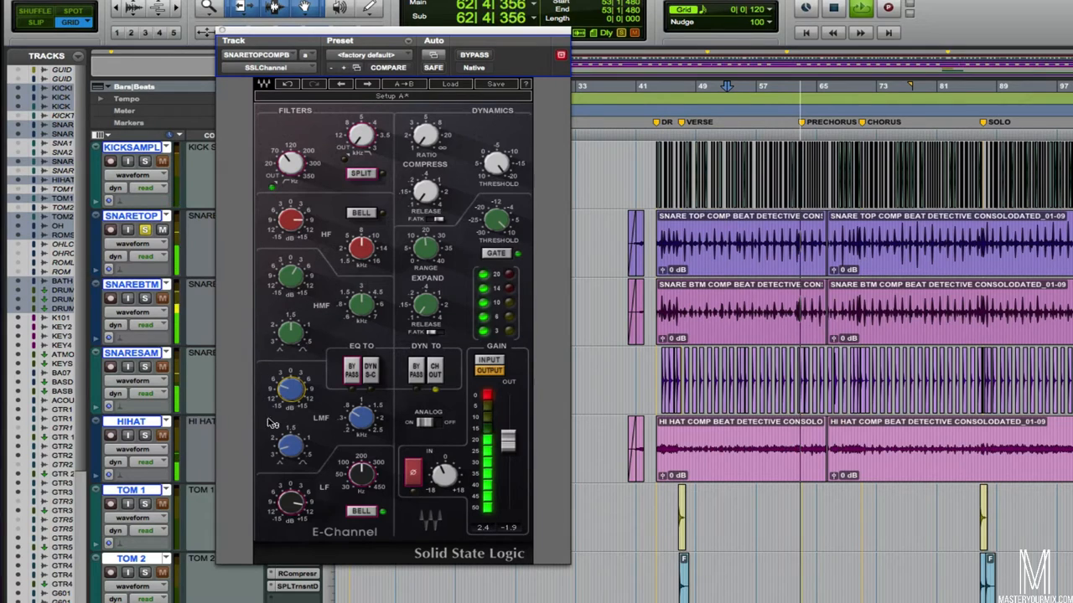
left_click_drag(288, 389, 288, 402)
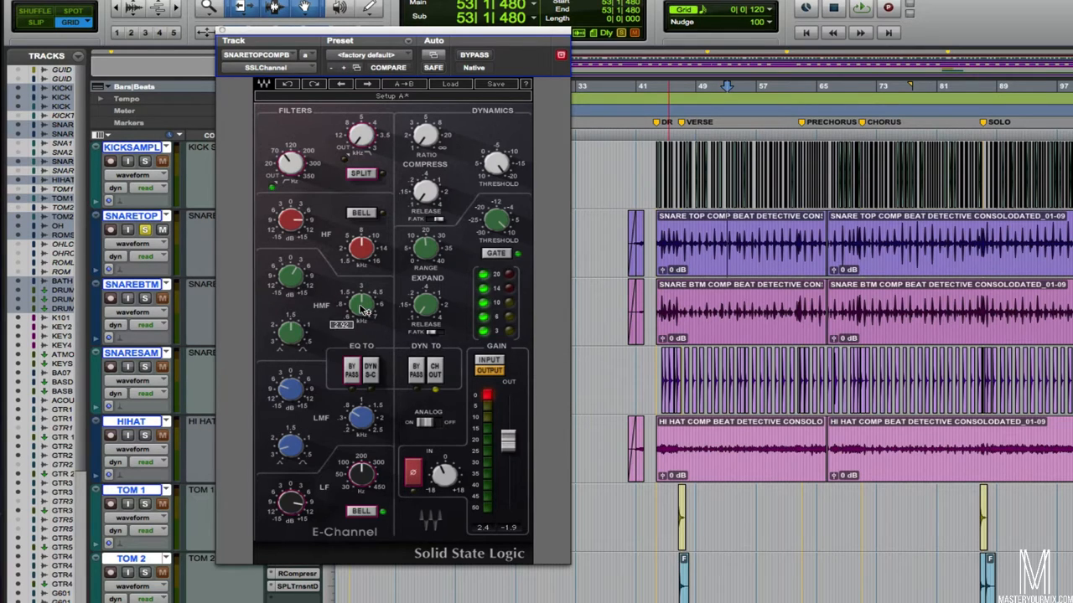
mouse_move(305, 285)
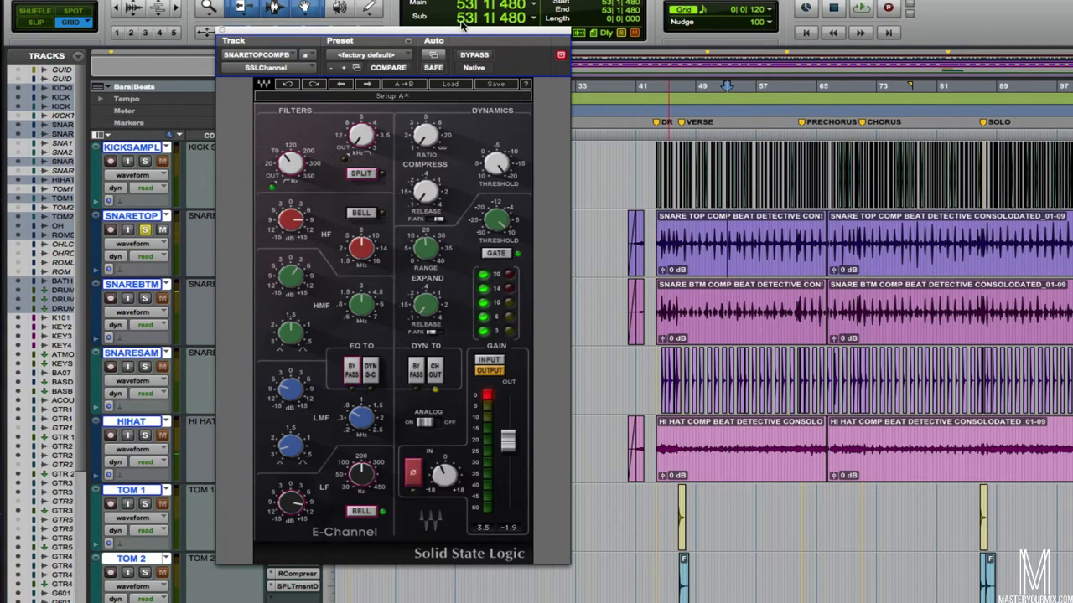
left_click_drag(392, 41, 466, 77)
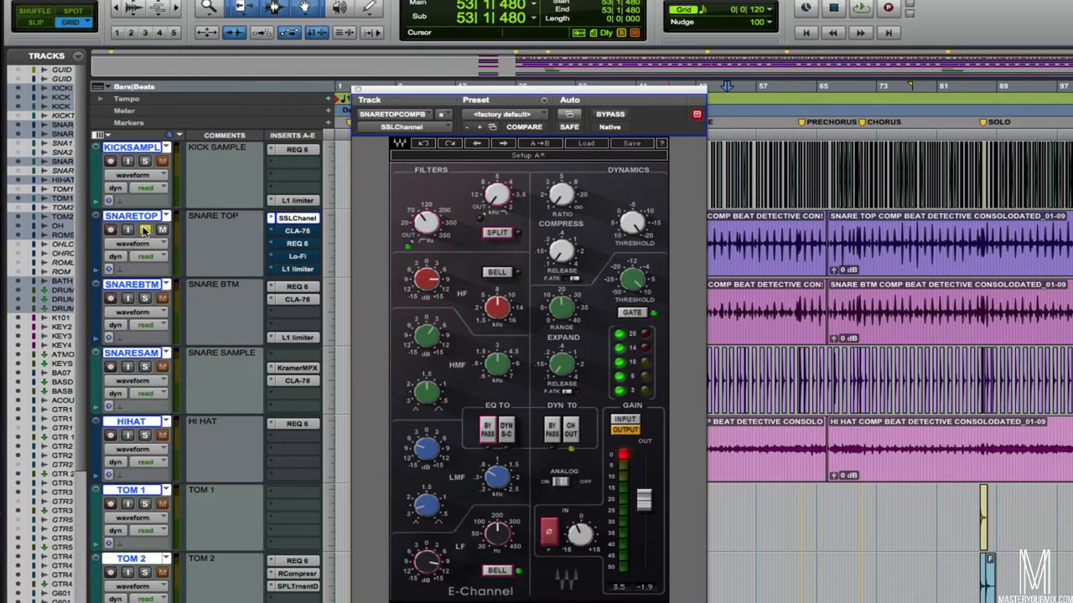
mouse_move(610, 114)
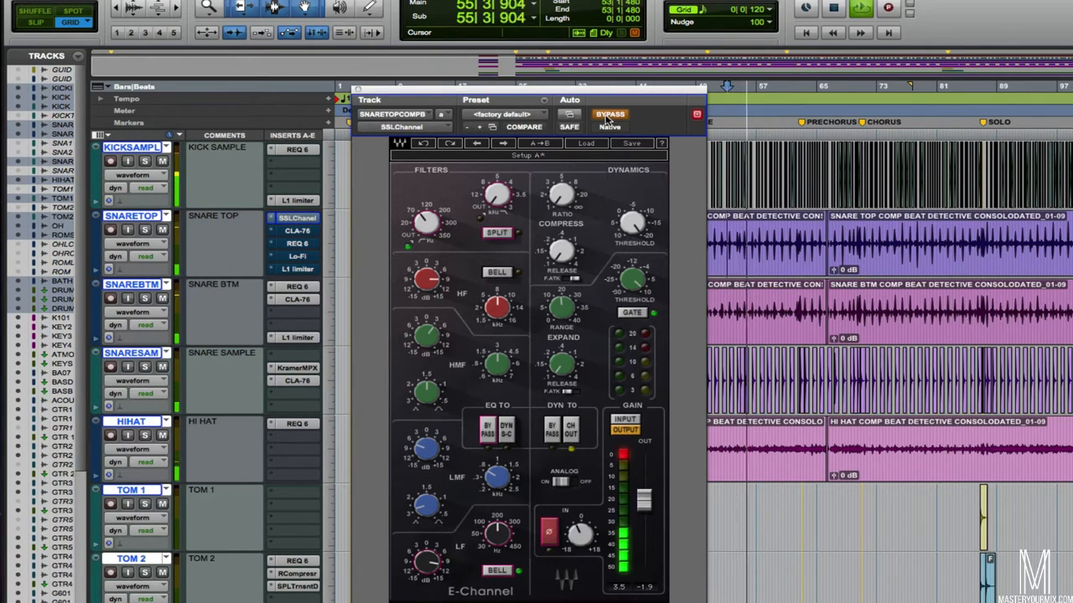
Take the snare top's E-Channel out of bypass so its processing is active again
left_click(610, 114)
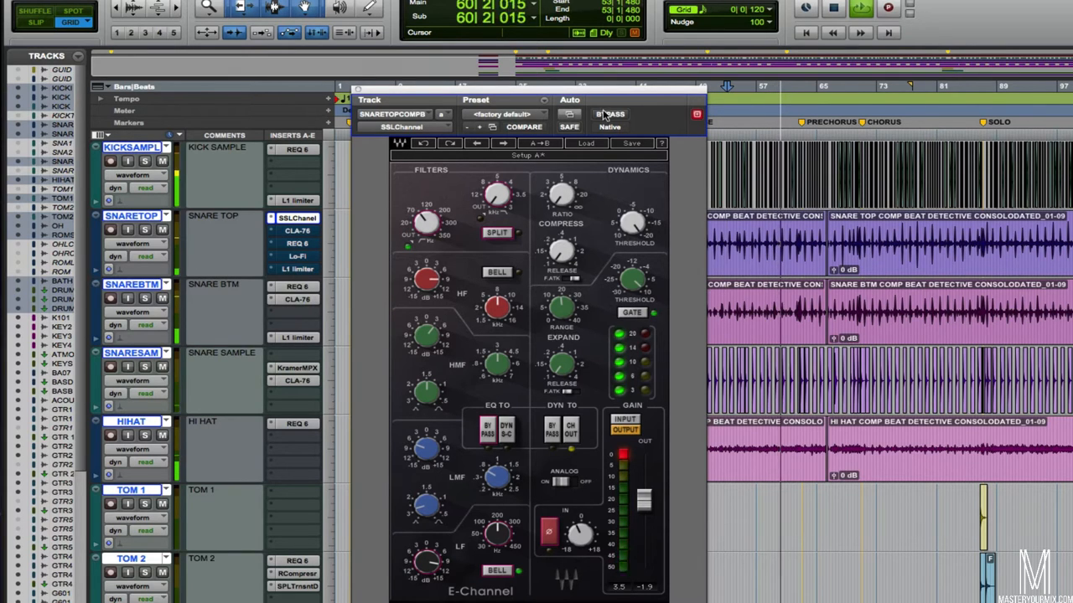
mouse_move(607, 114)
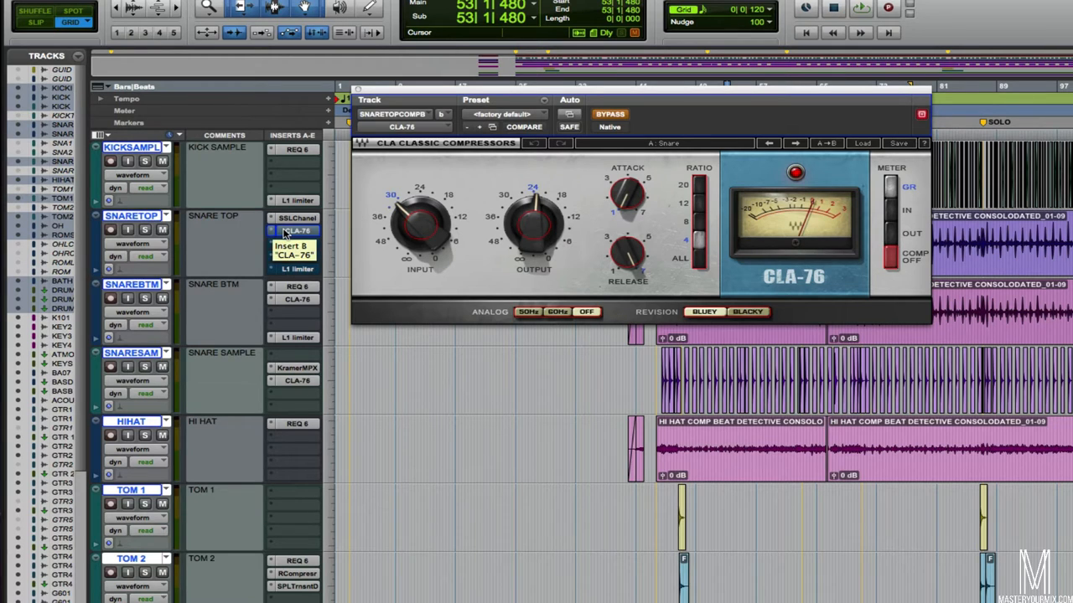
mouse_move(406, 244)
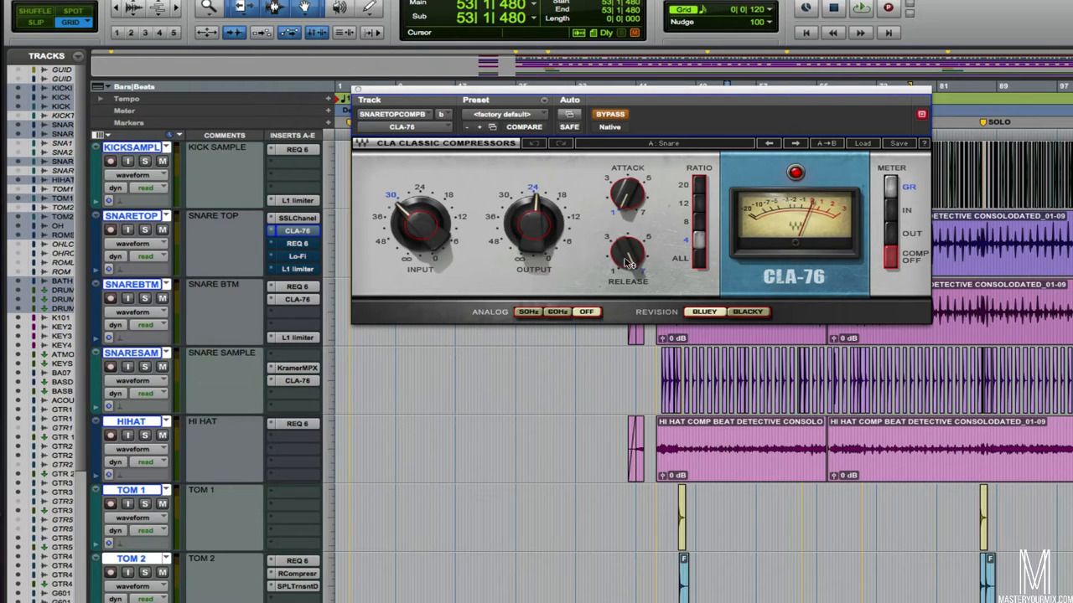
mouse_move(637, 266)
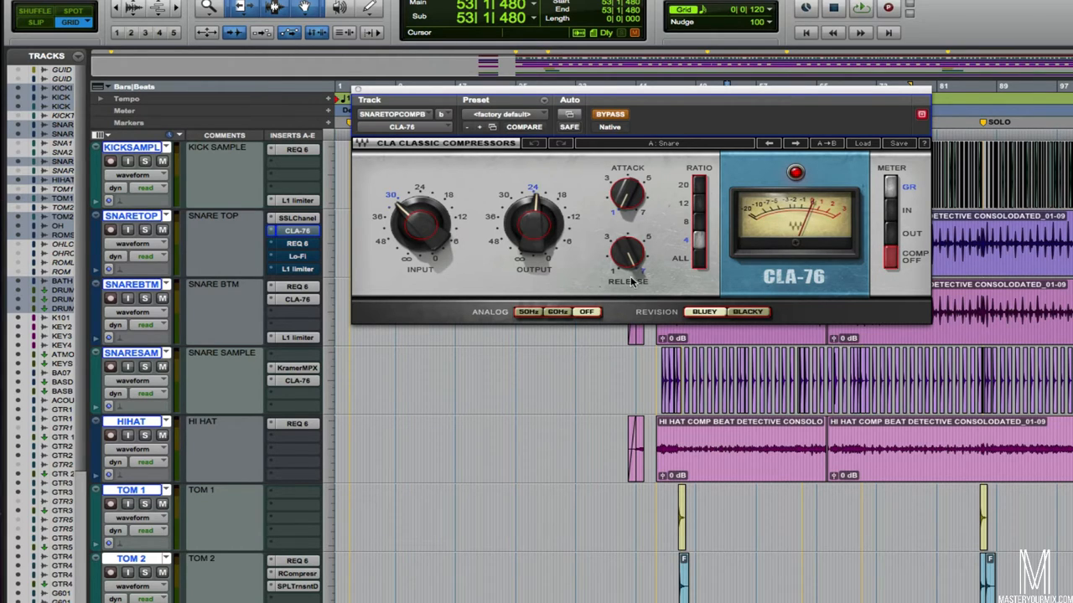
mouse_move(587, 138)
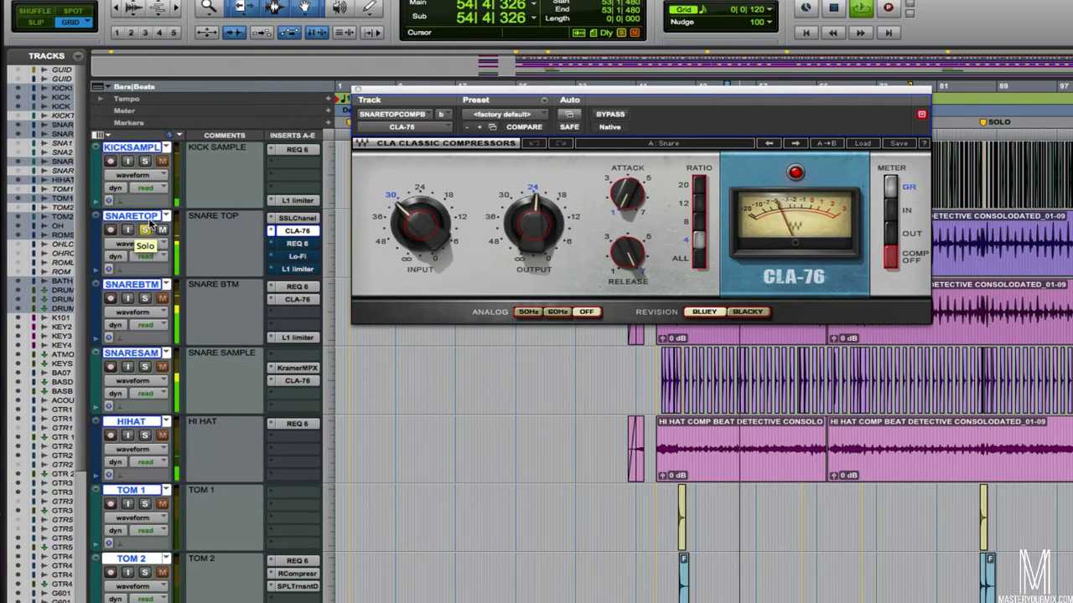
mouse_move(610, 114)
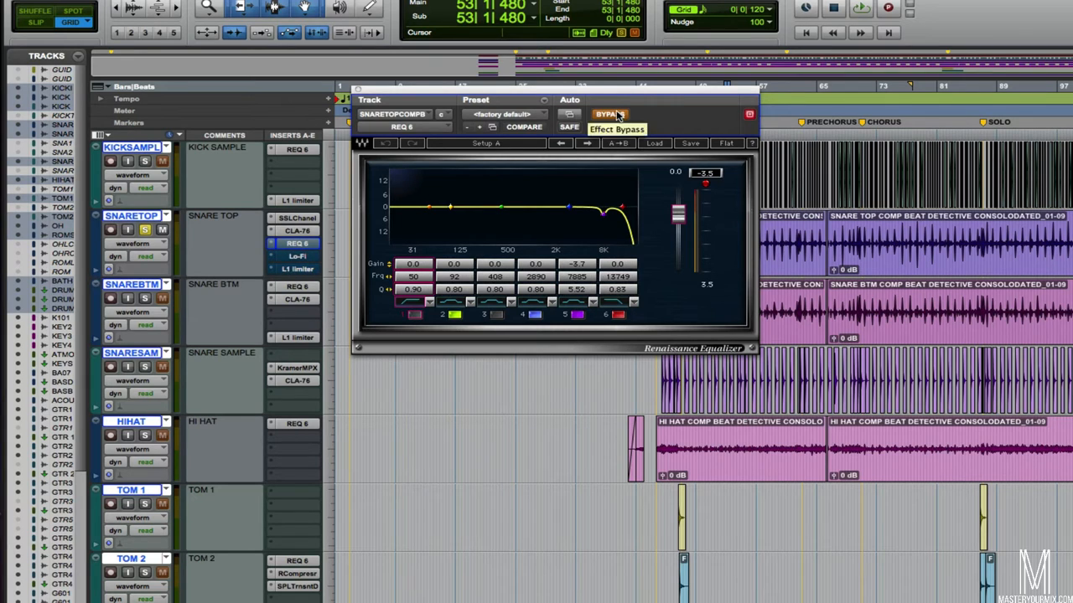
Audition the snare top's REQ 6 in and out of bypass while the section plays
left_click(610, 114)
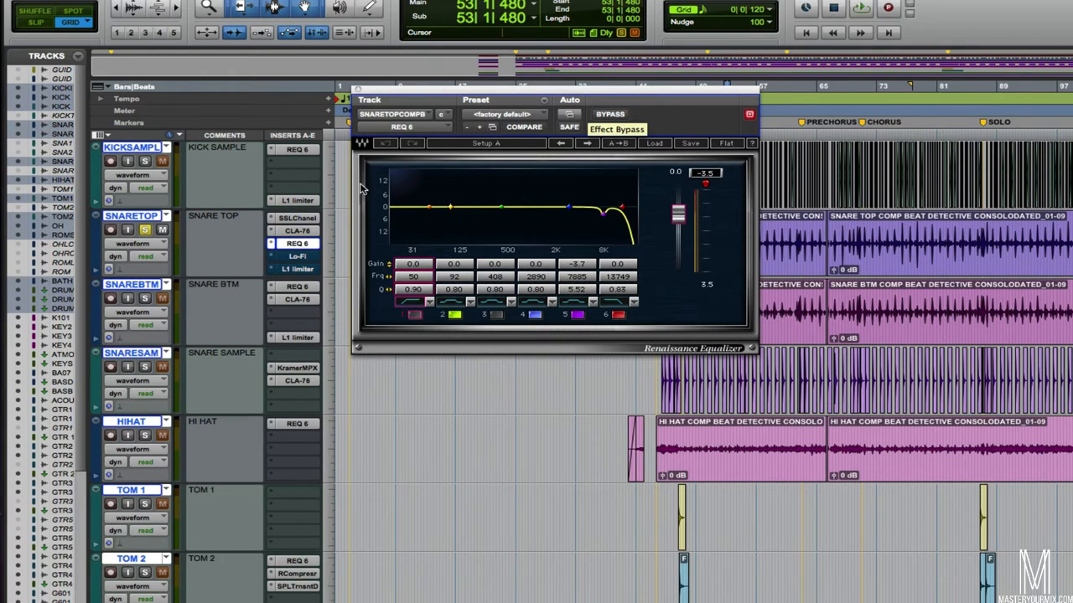
left_click(298, 218)
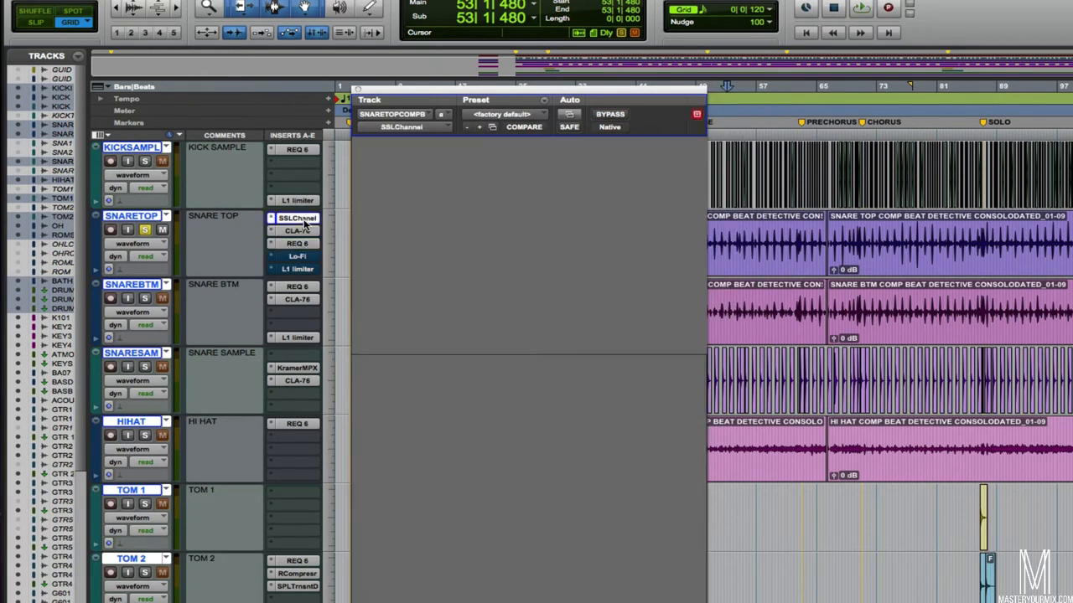
left_click(298, 218)
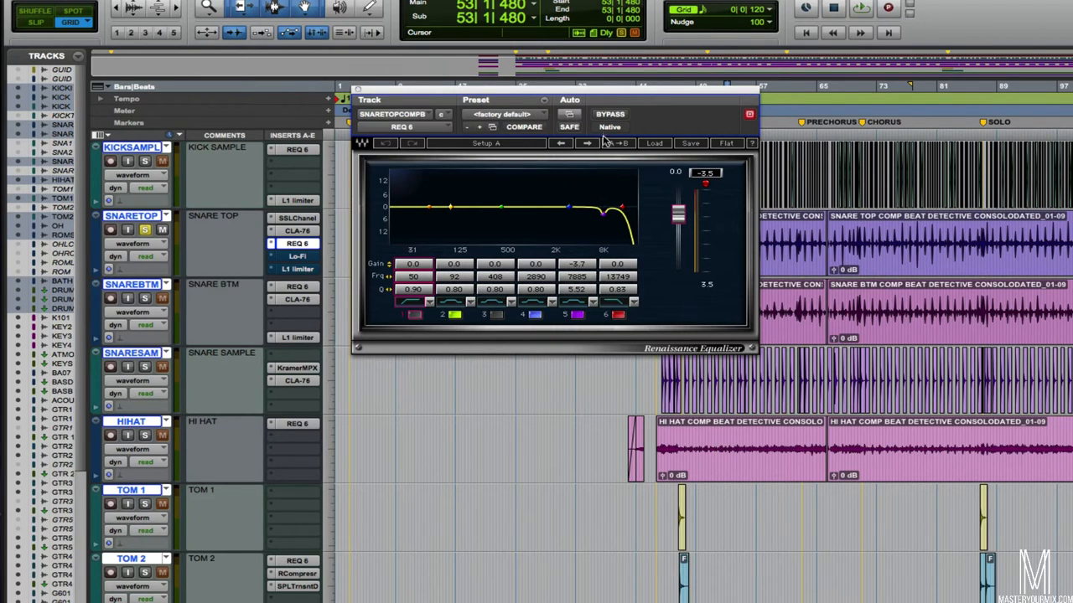
left_click(611, 114)
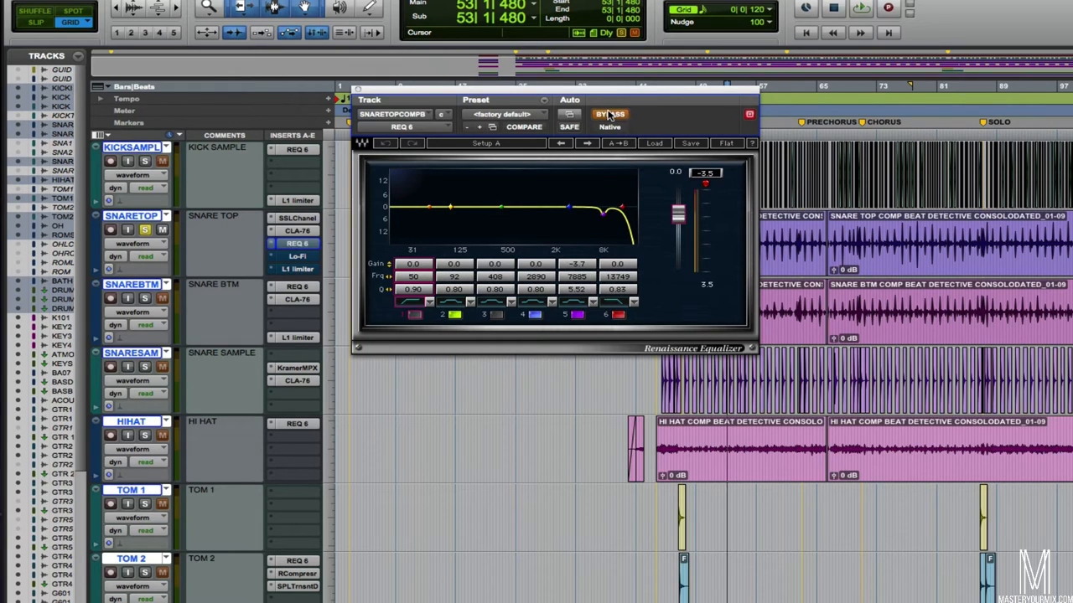
left_click(862, 8)
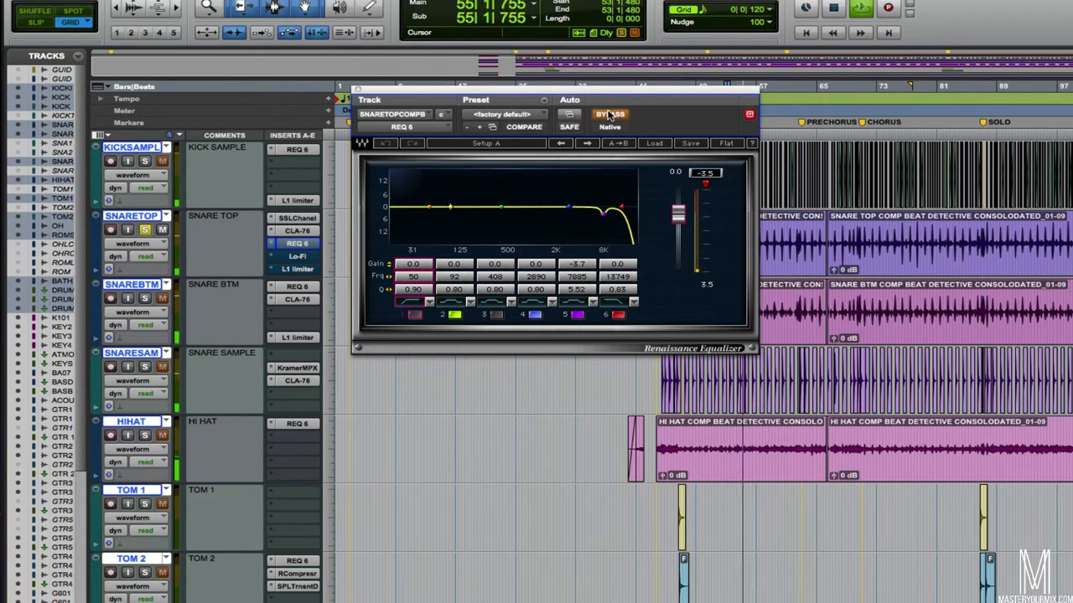
mouse_move(610, 114)
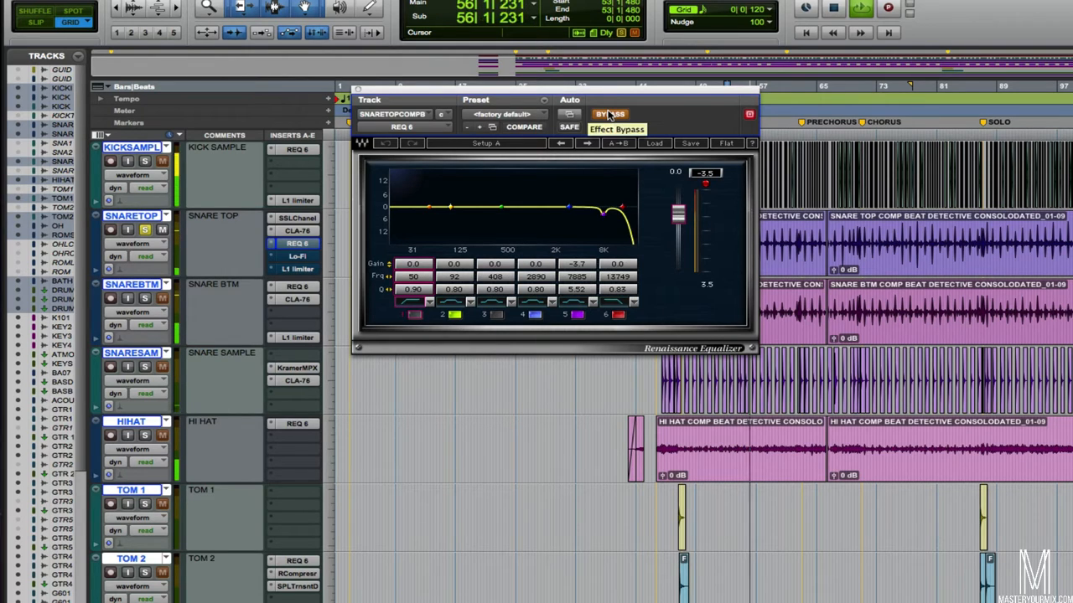
left_click(610, 114)
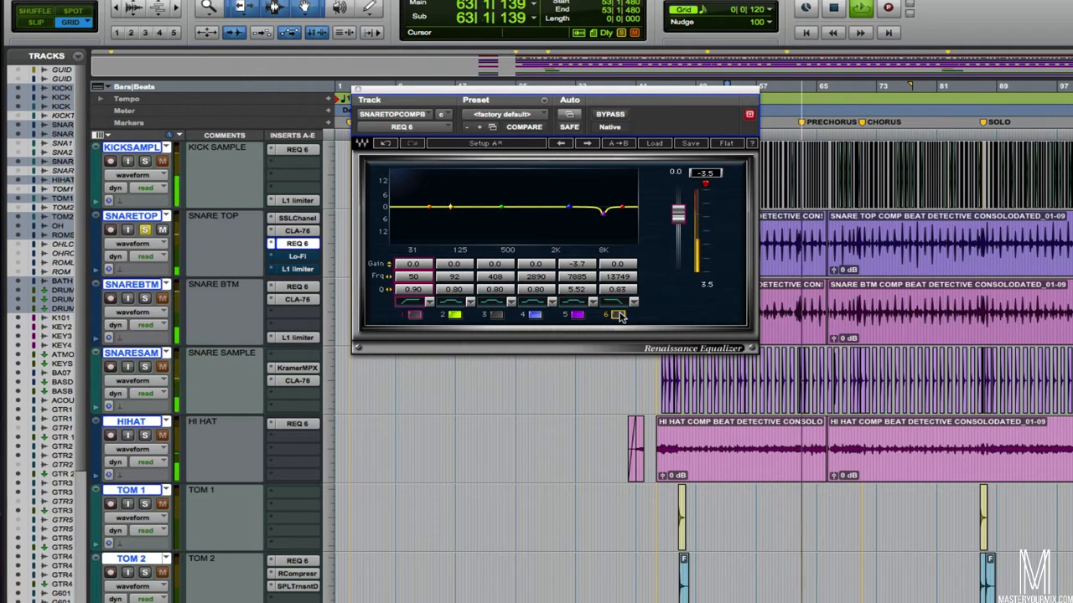
Cut a narrow dip around 2–3 kHz in the snare top's upper mids
left_click_drag(603, 211, 612, 210)
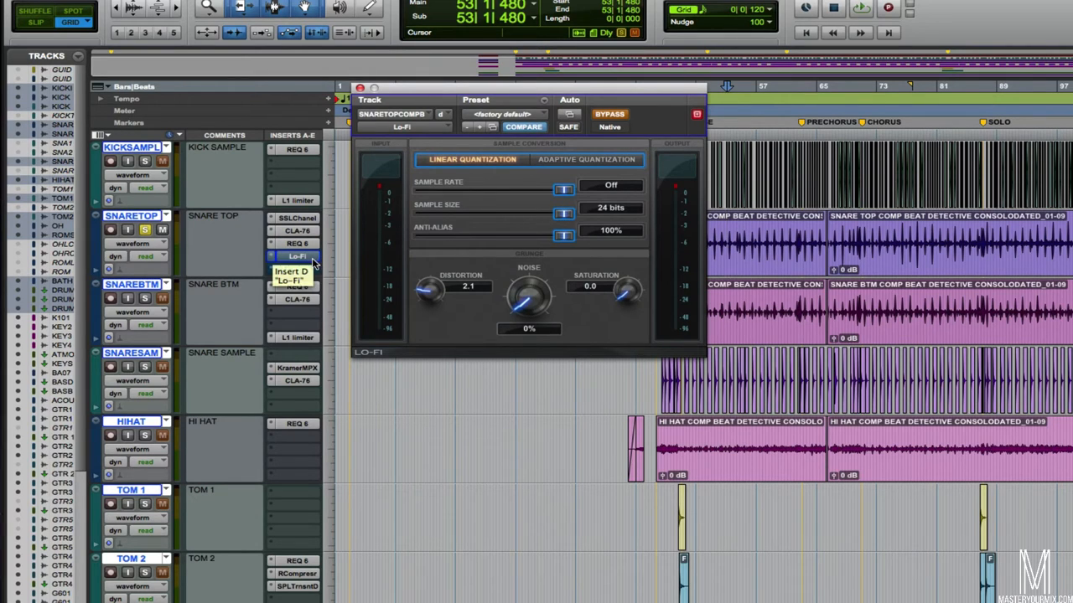
mouse_move(298, 231)
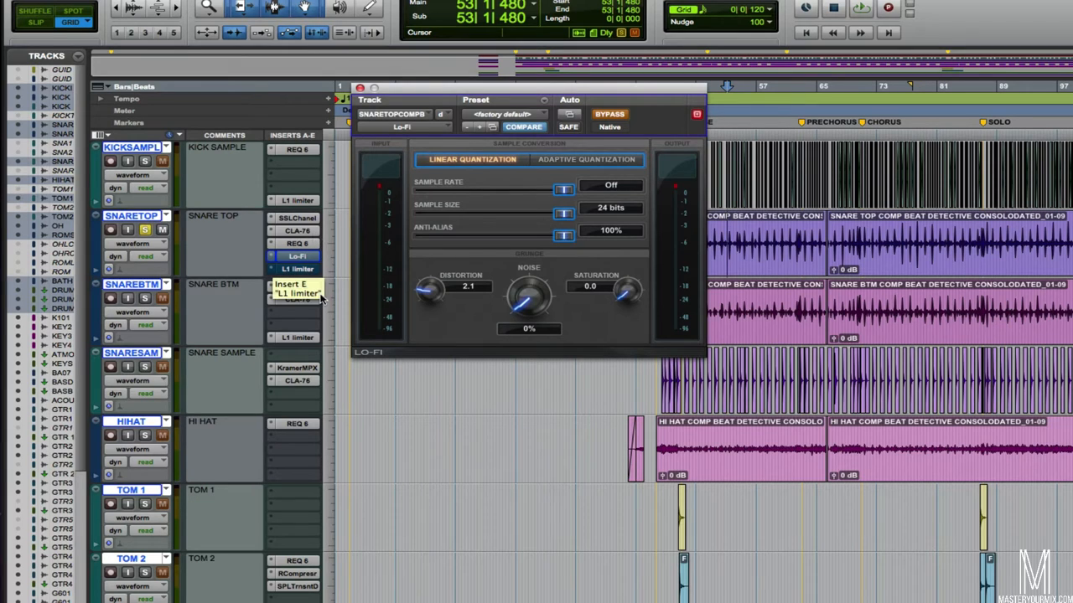
Reset the snare top's Lo-Fi distortion to zero, then raise it gradually to 2.0
left_click_drag(429, 291, 429, 327)
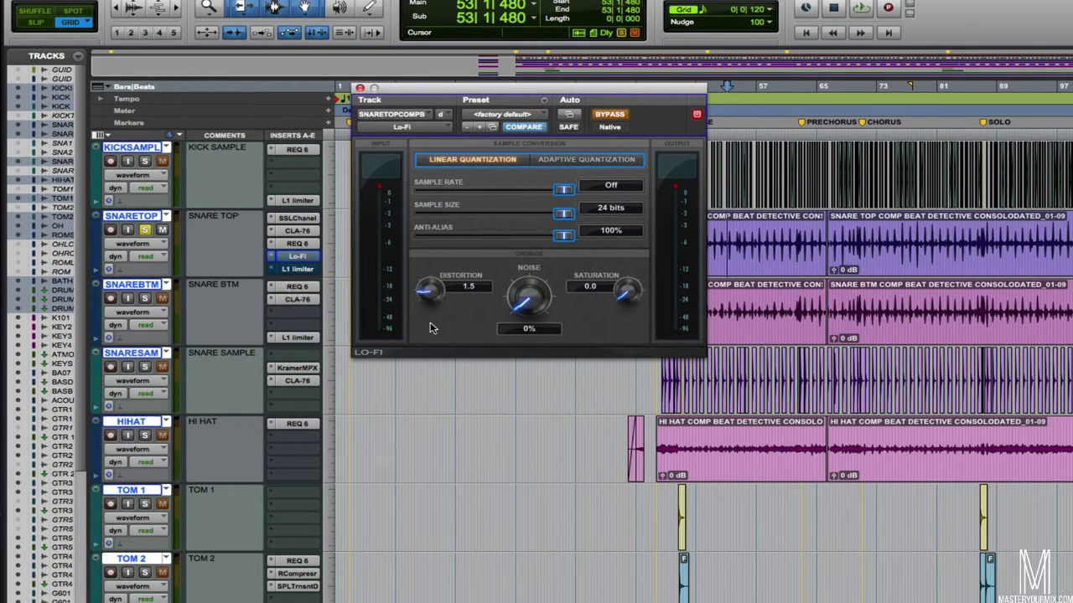
left_click(608, 114)
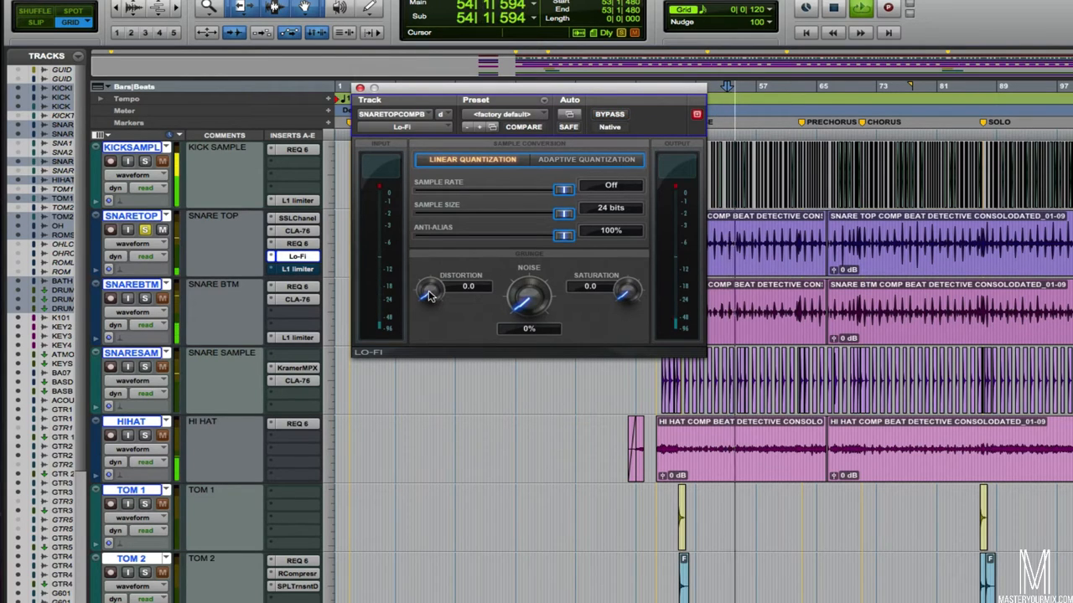
left_click_drag(431, 288, 431, 284)
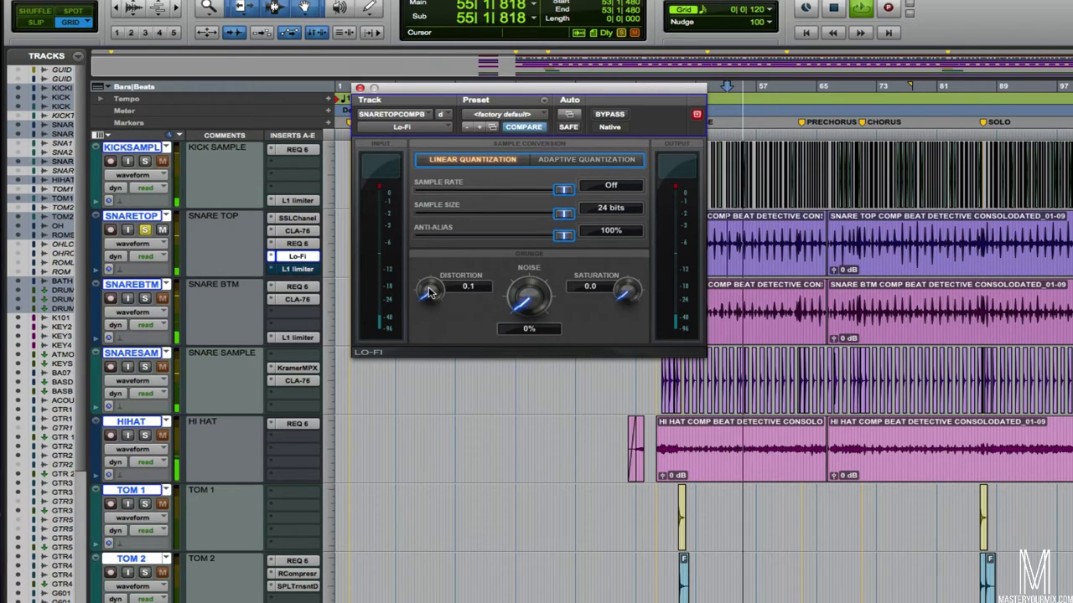
left_click_drag(429, 292, 429, 285)
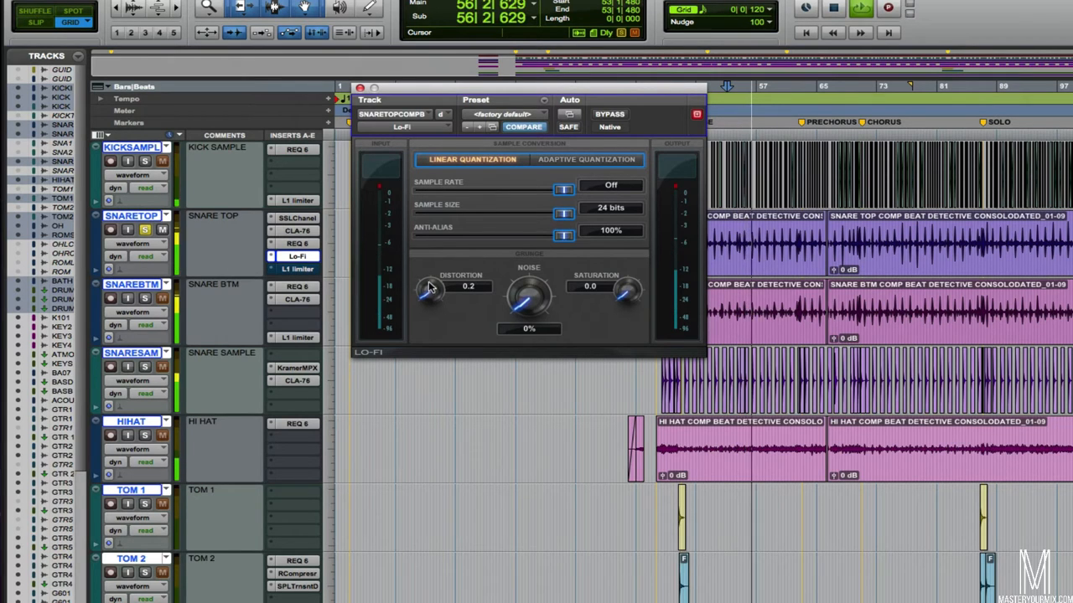
left_click_drag(429, 293, 435, 270)
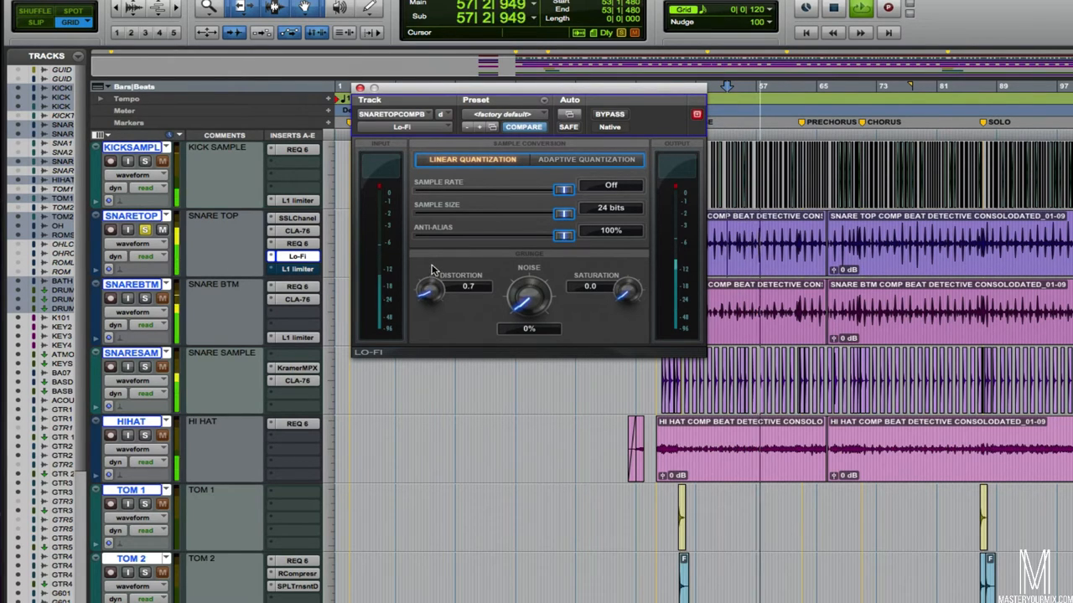
left_click_drag(429, 289, 436, 281)
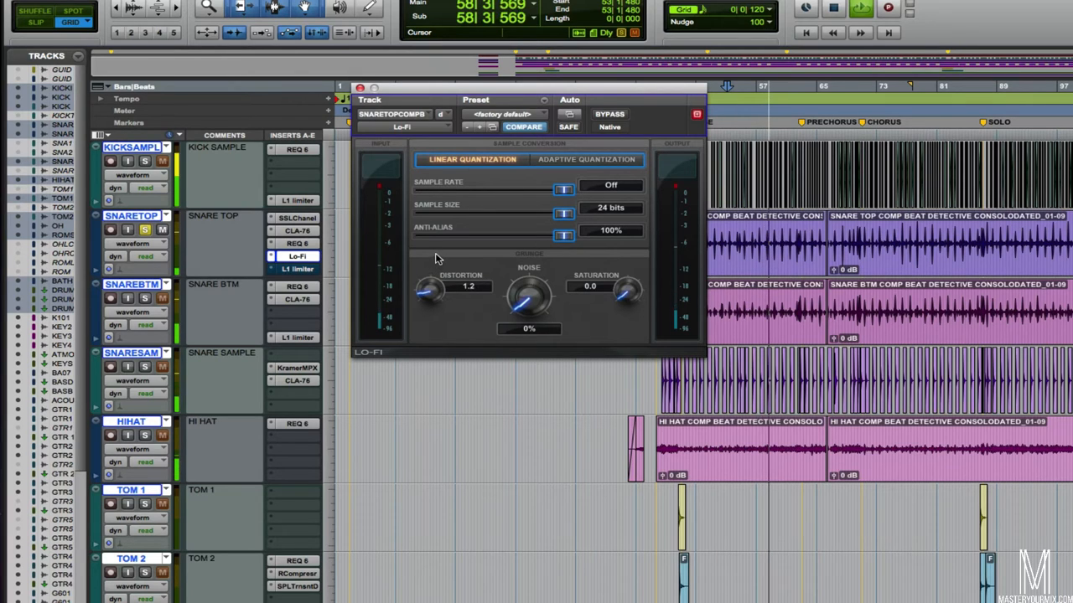
left_click_drag(429, 288, 429, 283)
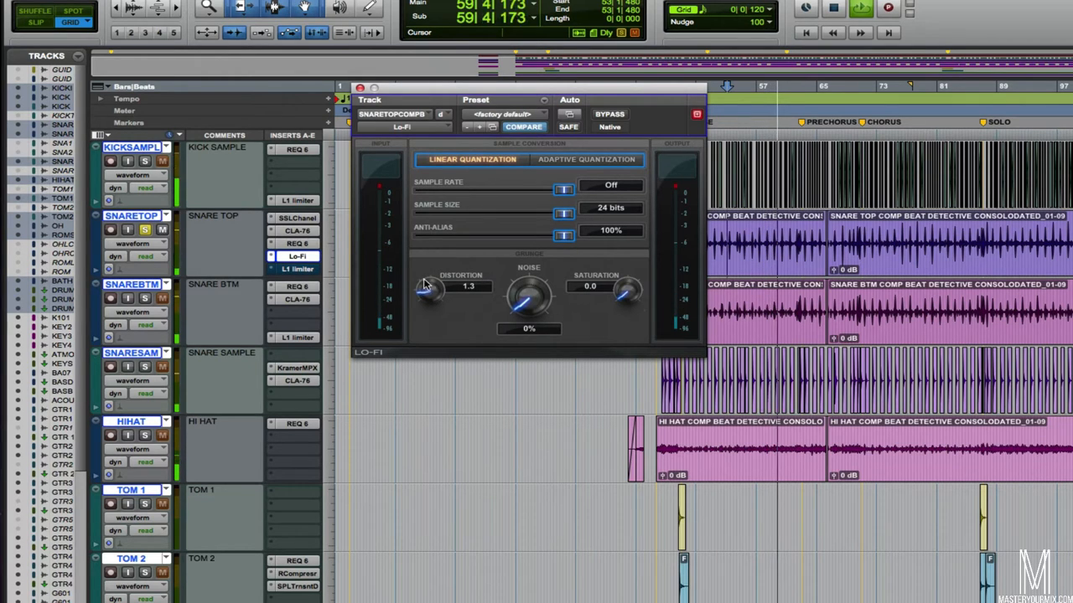
left_click_drag(429, 291, 433, 285)
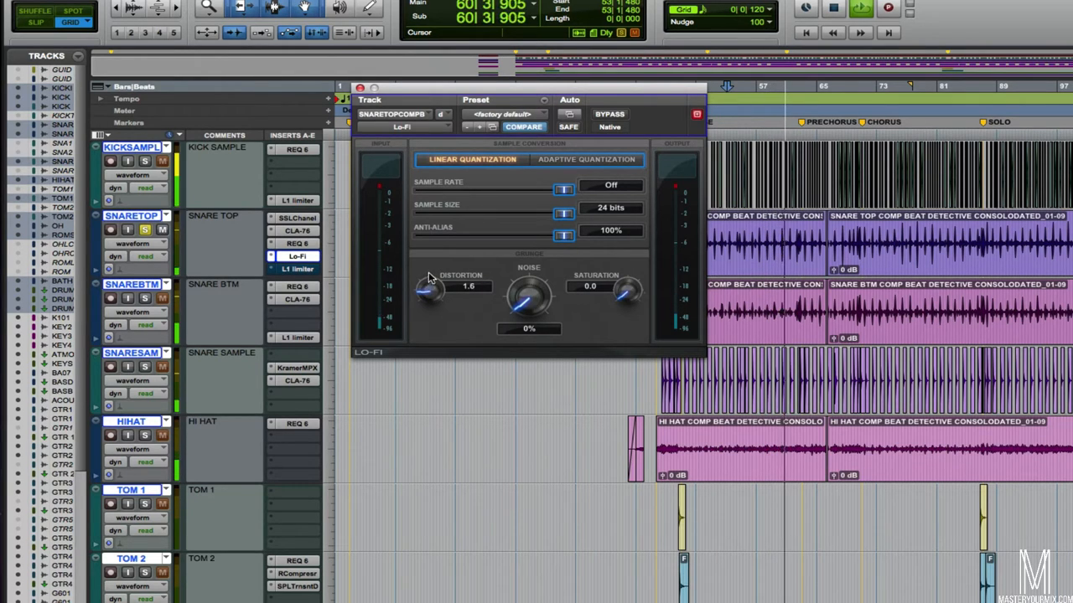
left_click_drag(432, 288, 435, 282)
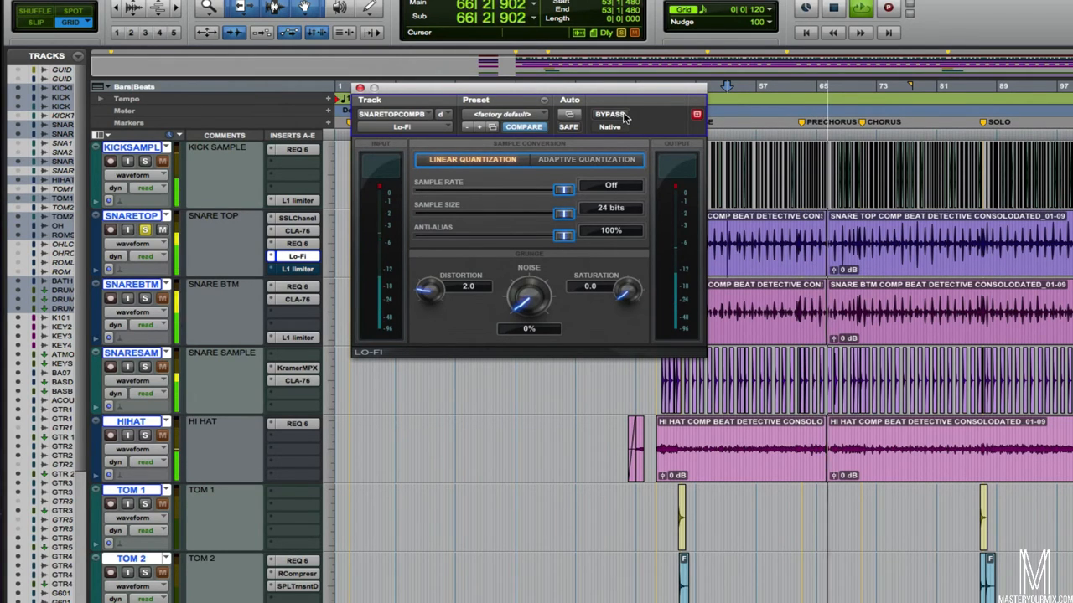
mouse_move(610, 114)
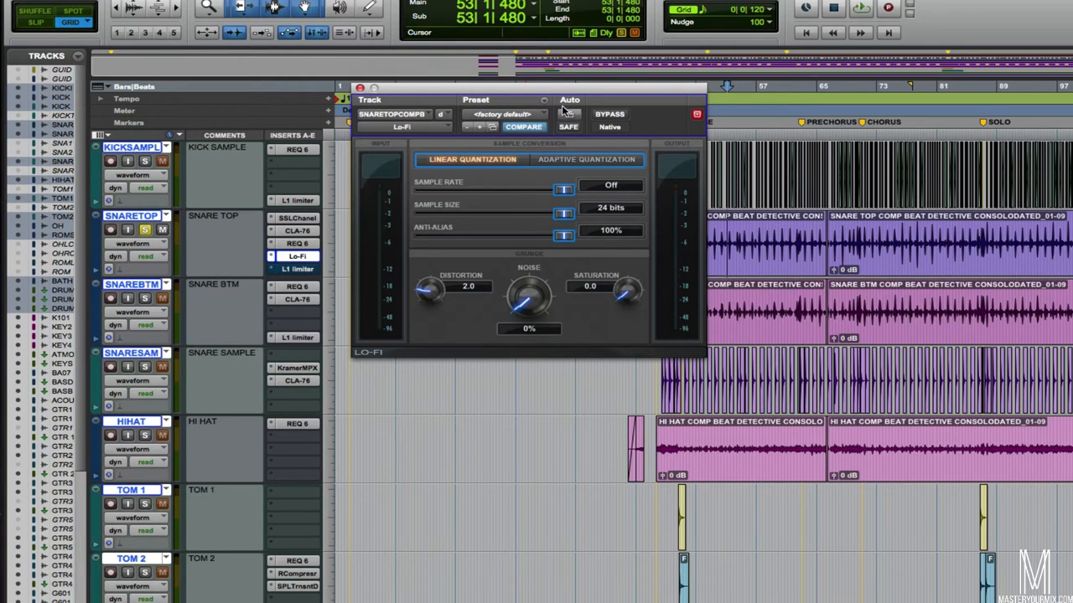
mouse_move(606, 114)
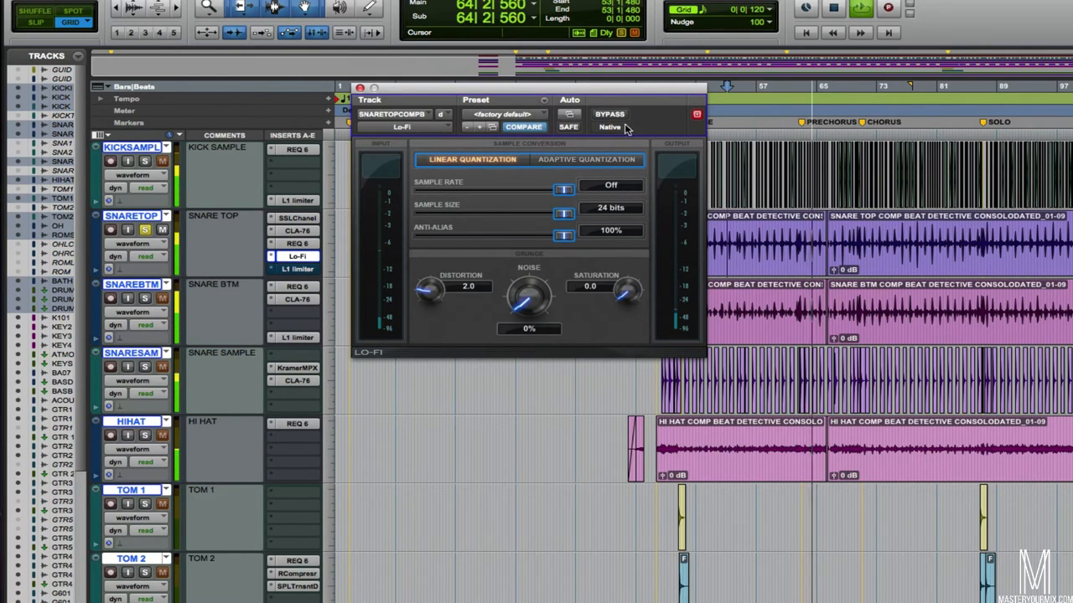
mouse_move(610, 114)
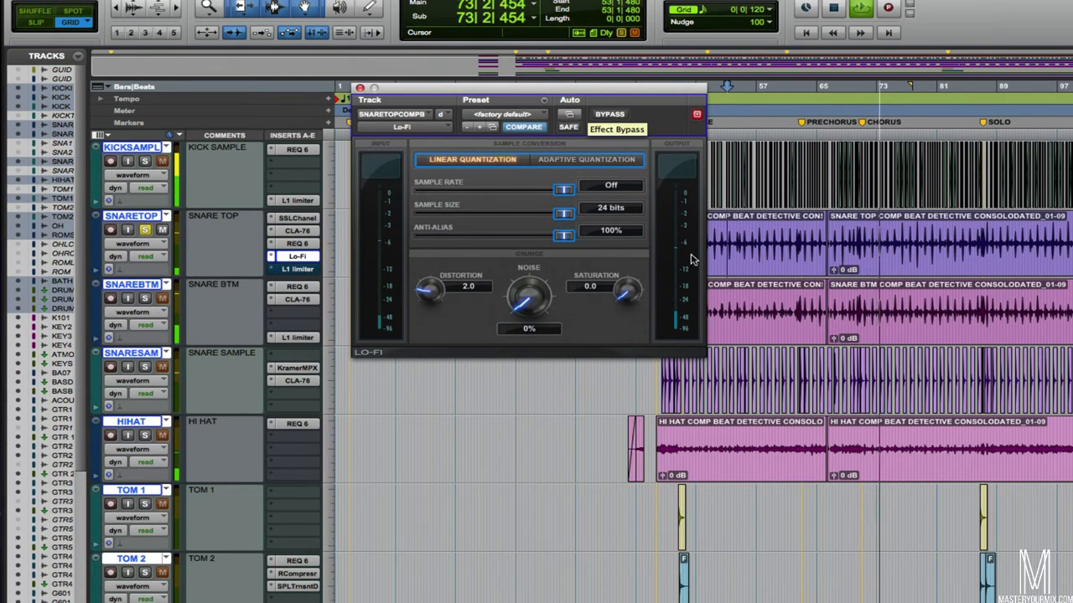
left_click(608, 114)
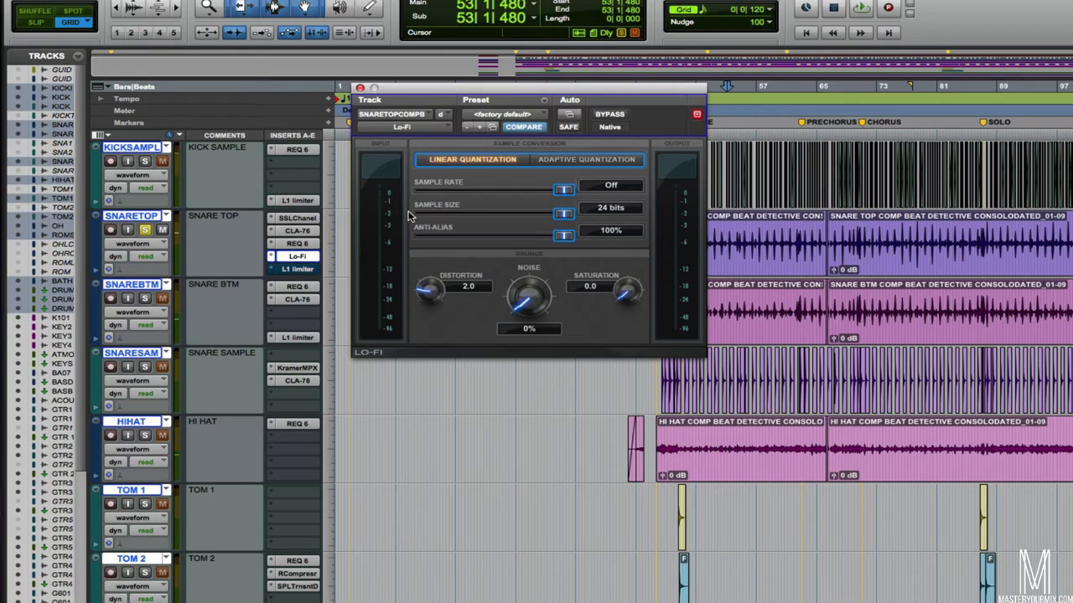
mouse_move(342, 262)
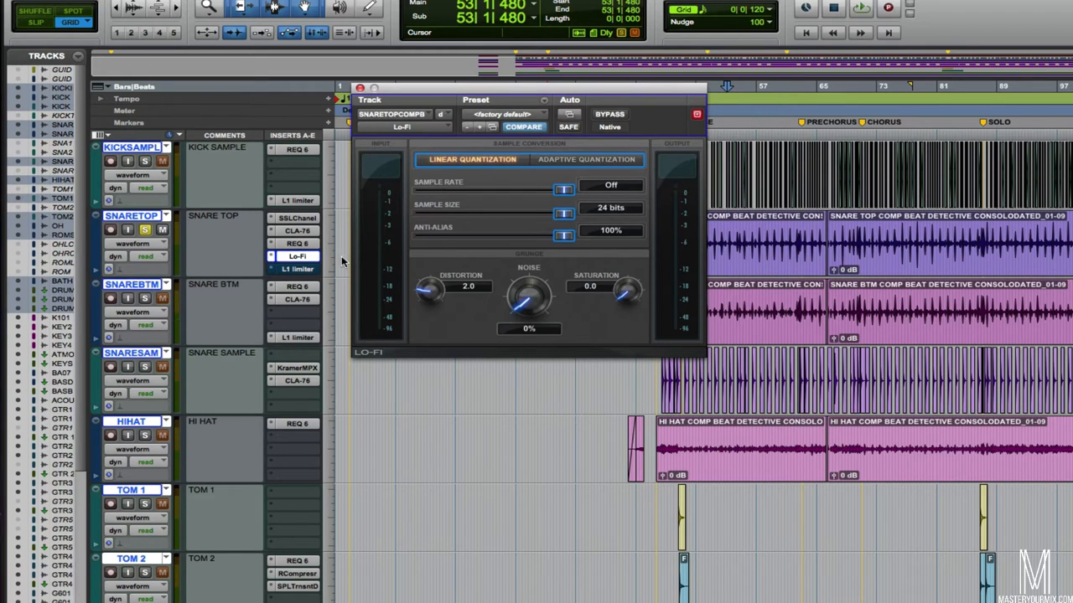
Show the snare top's L1 Limiter threshold, ceiling and release settings
left_click(299, 269)
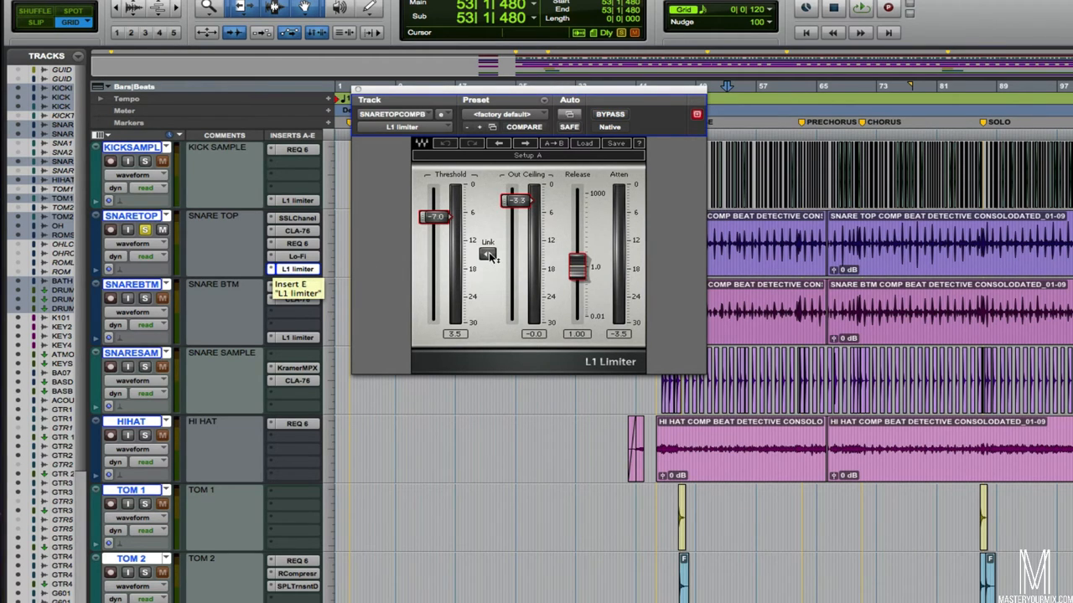
mouse_move(489, 231)
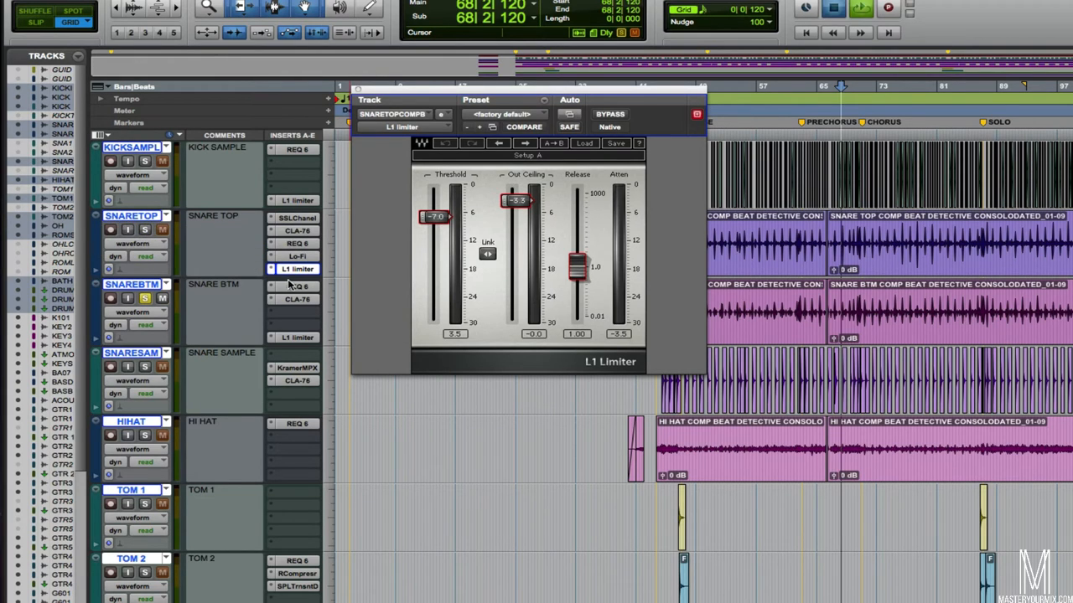
Review the snare bottom's REQ 6, then return to the snare top's SSL E-Channel
left_click(298, 286)
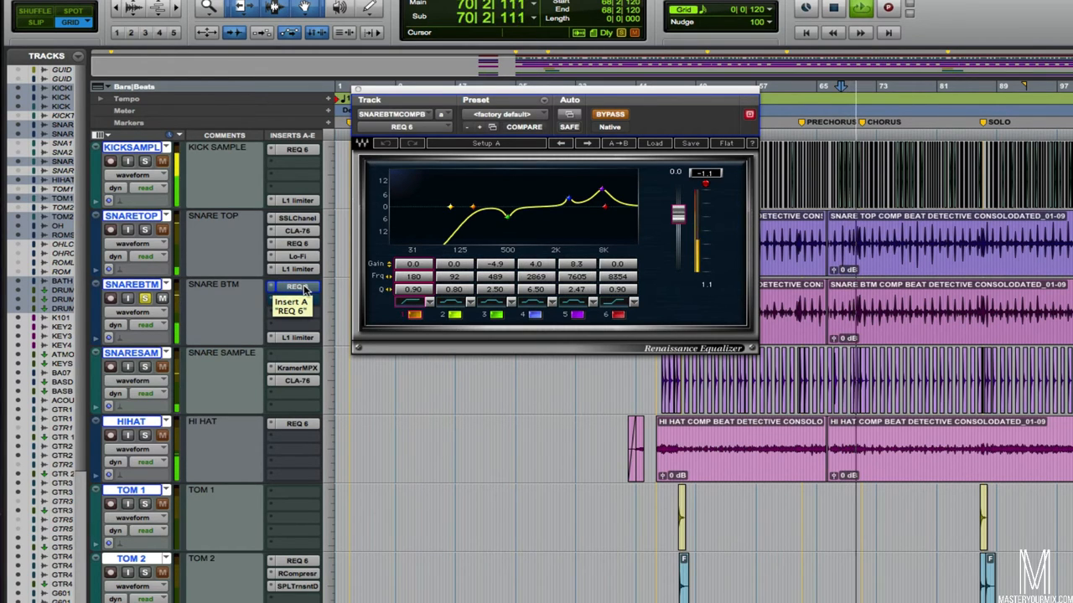
left_click(748, 114)
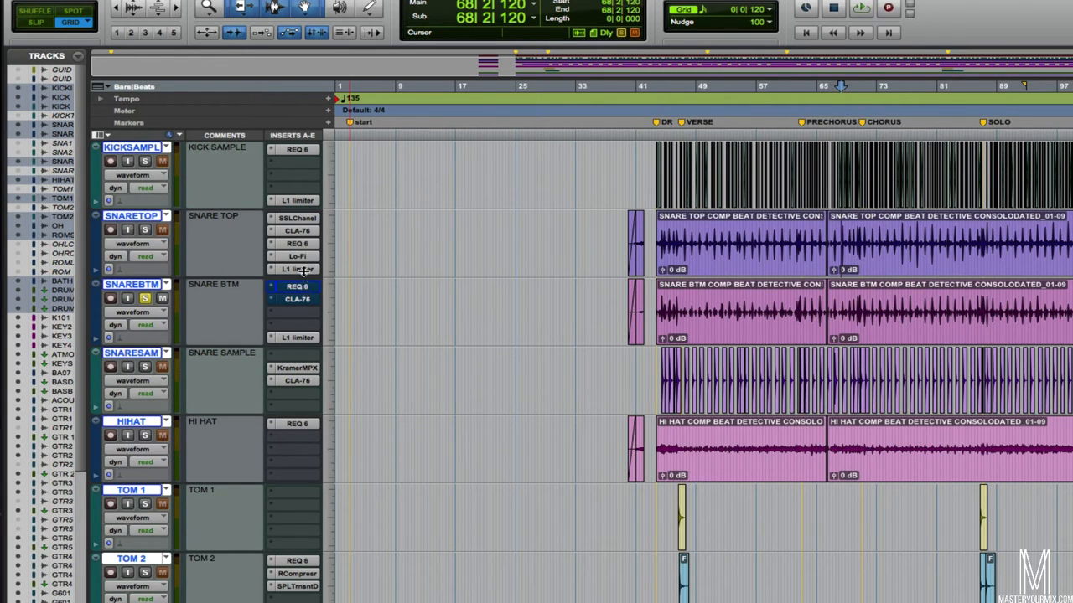
left_click(298, 218)
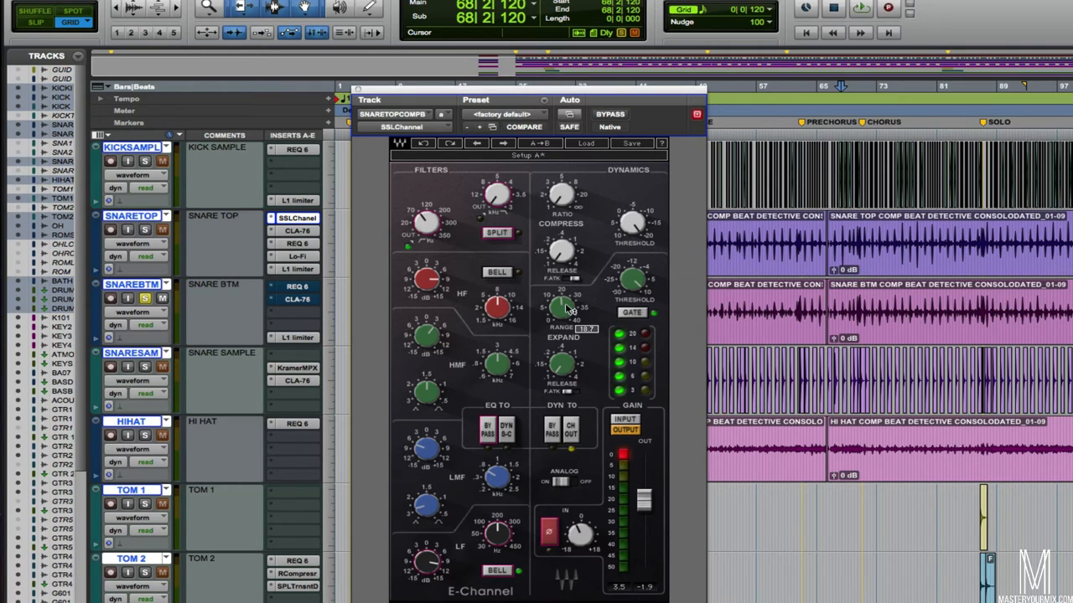
mouse_move(298, 287)
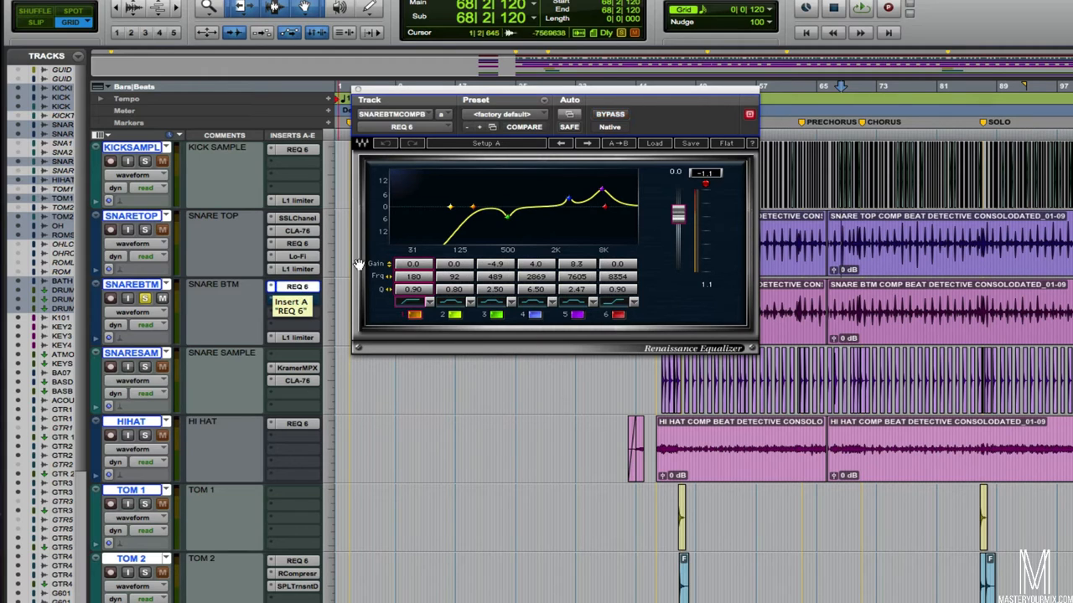
Boost the snare bottom EQ's high band around 5k, then pull it back to a gentle lift
left_click(610, 114)
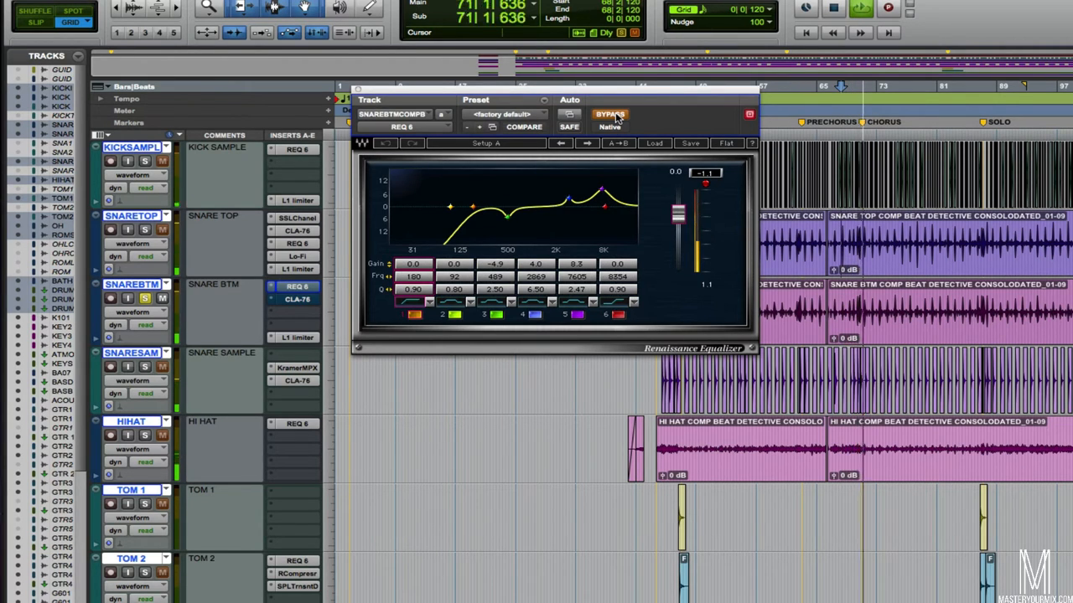
mouse_move(610, 114)
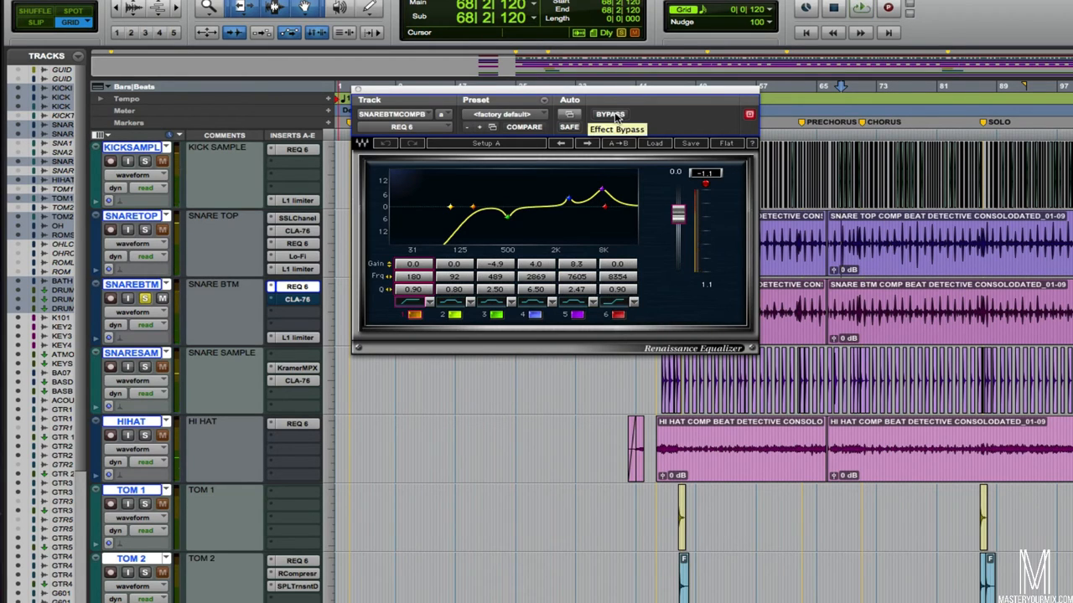
mouse_move(425, 282)
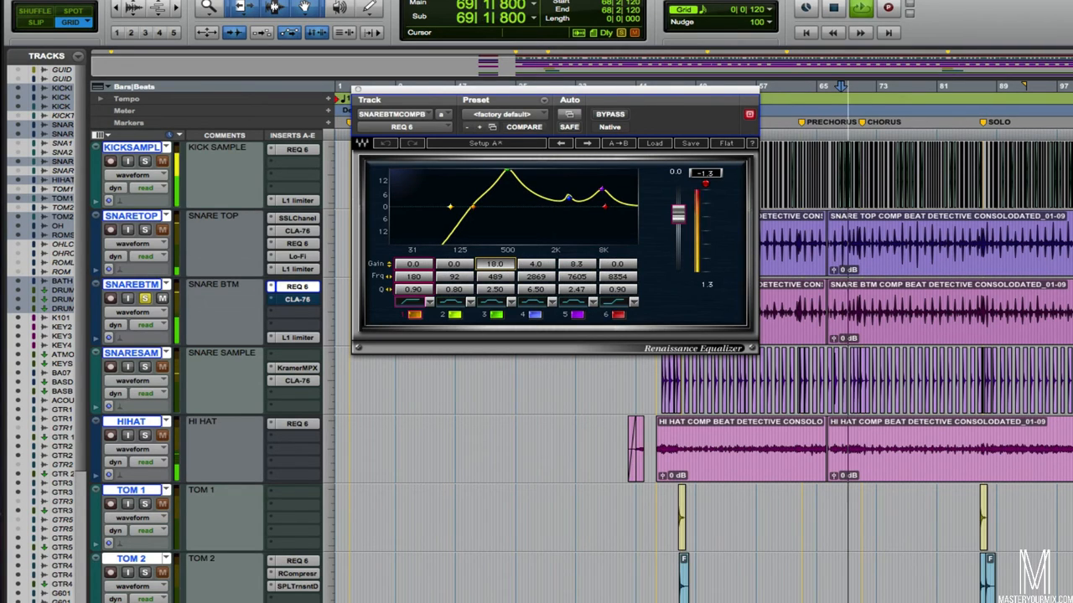
left_click_drag(494, 265, 494, 285)
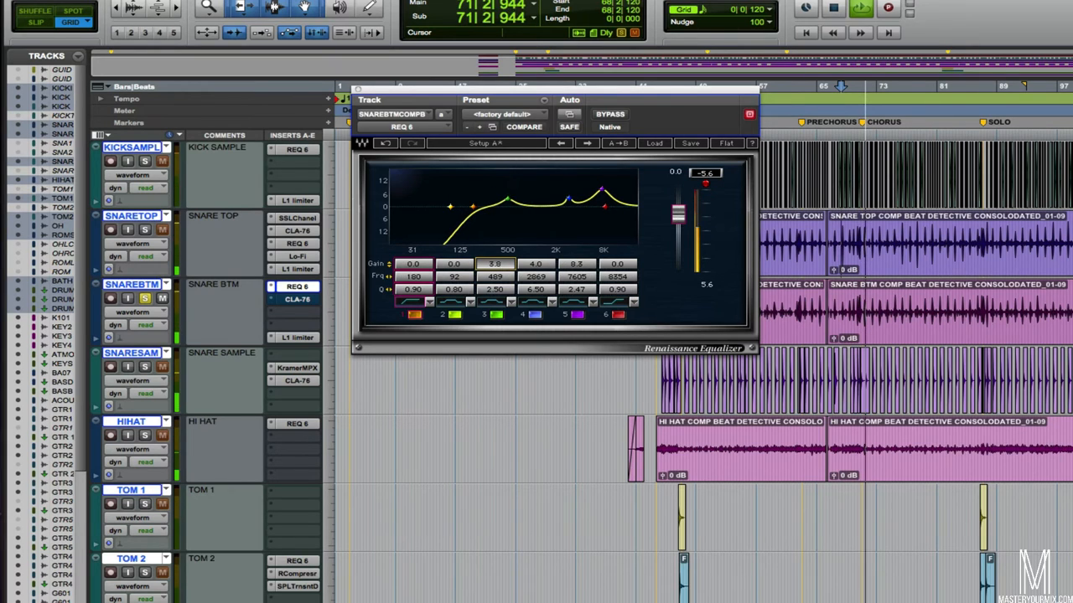
left_click_drag(506, 201, 506, 220)
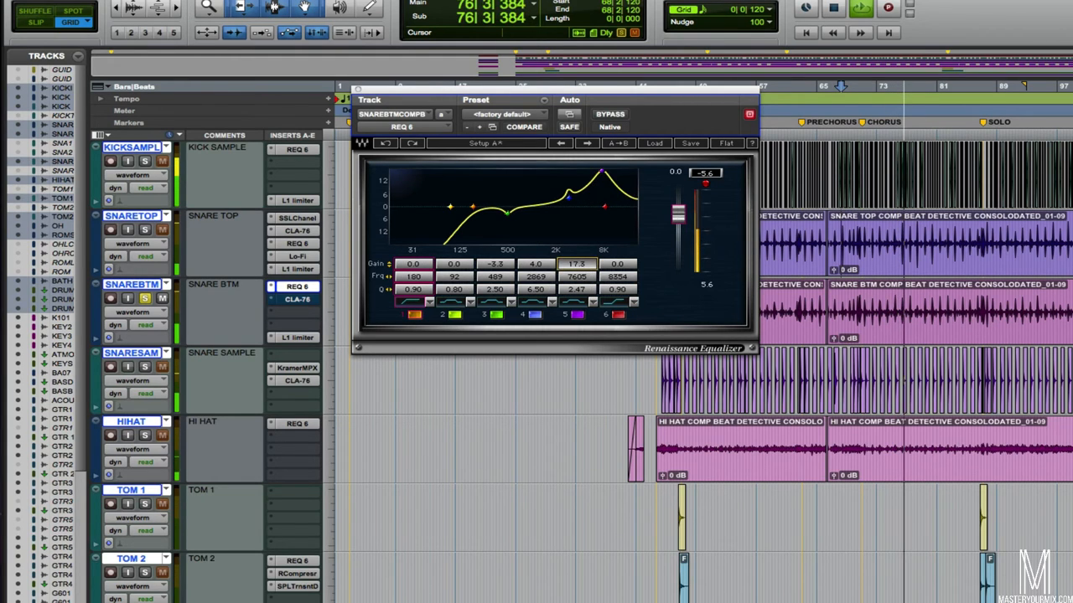
left_click_drag(602, 173, 601, 178)
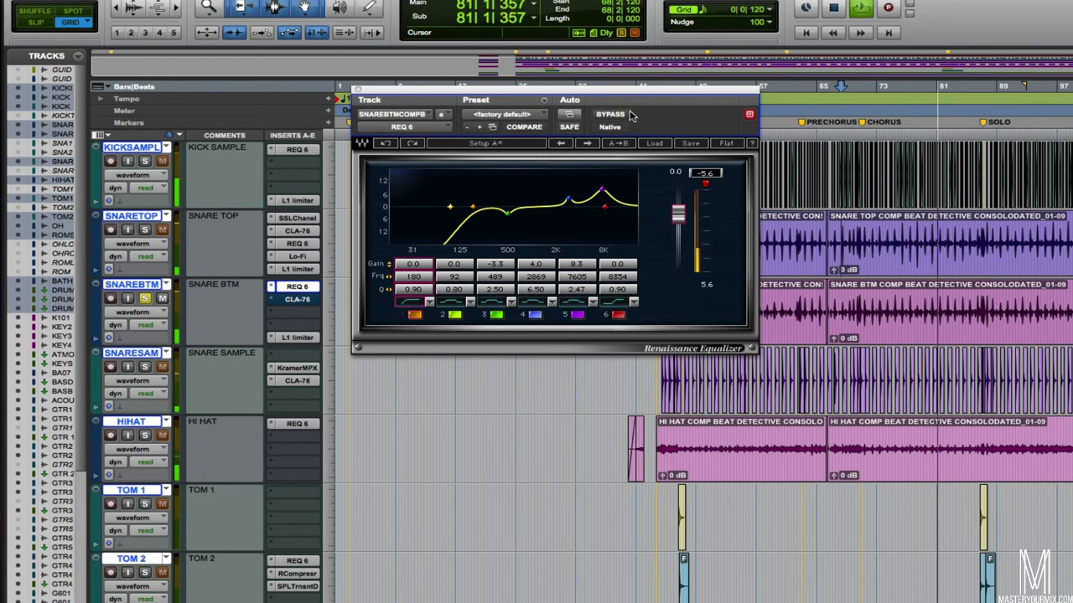
mouse_move(617, 116)
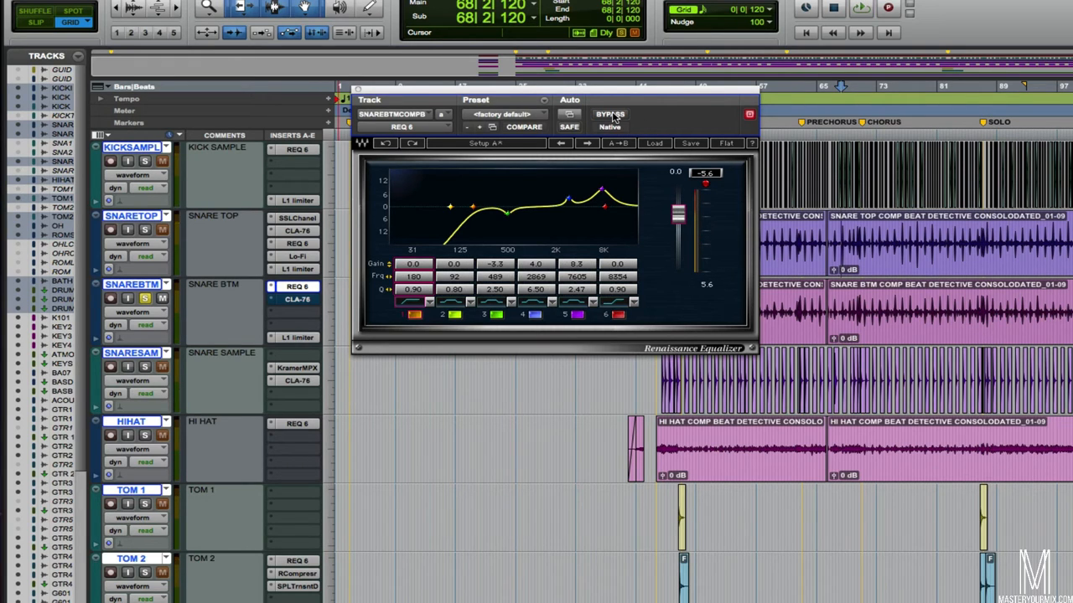
Show the snare bottom's L1 Limiter with its threshold and output ceiling
left_click(299, 337)
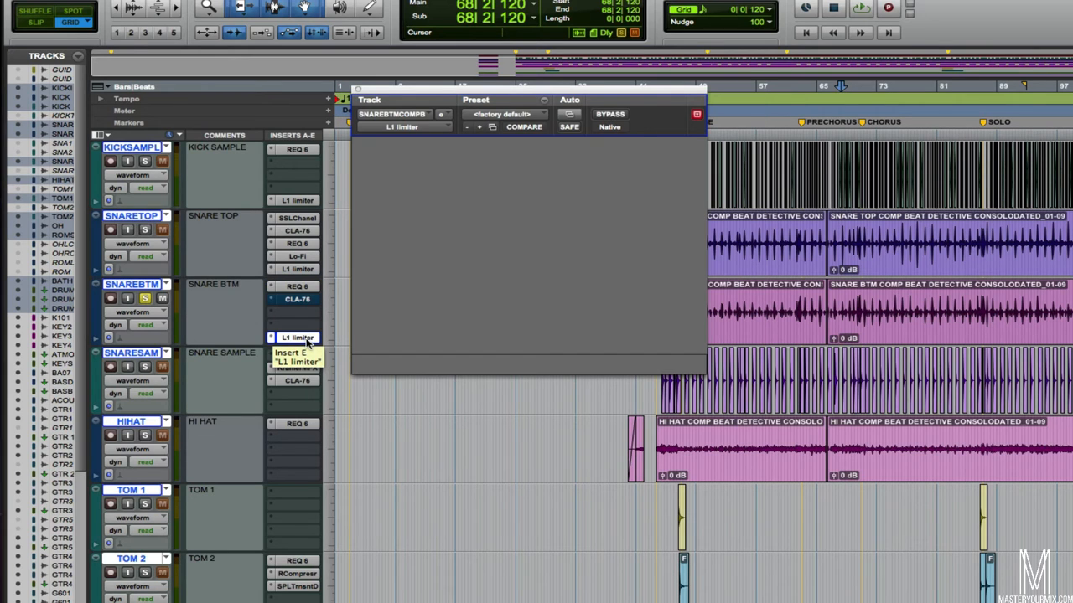
left_click(298, 337)
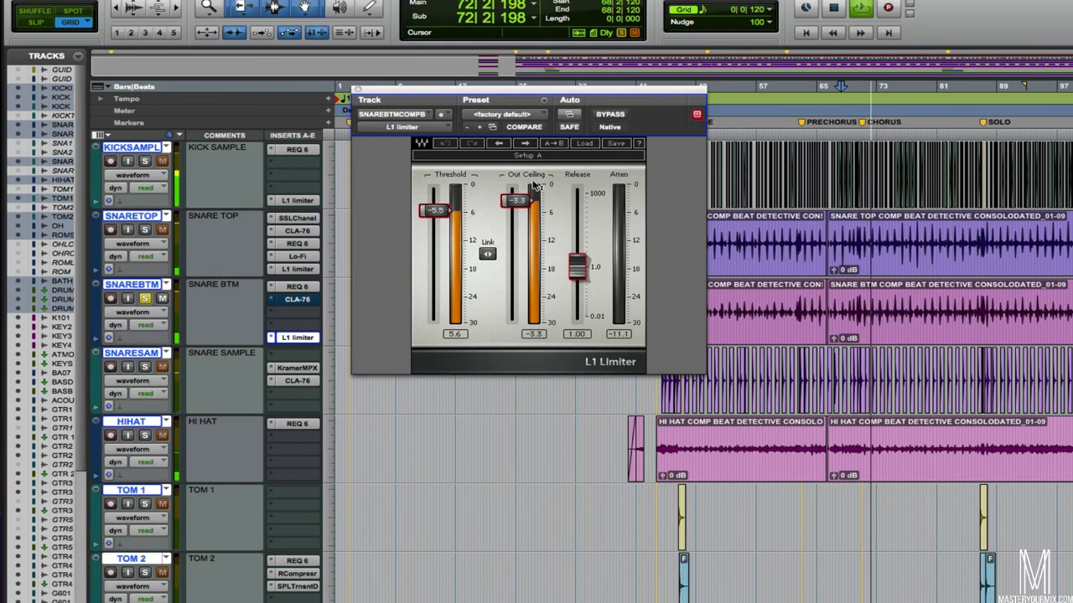
mouse_move(600, 117)
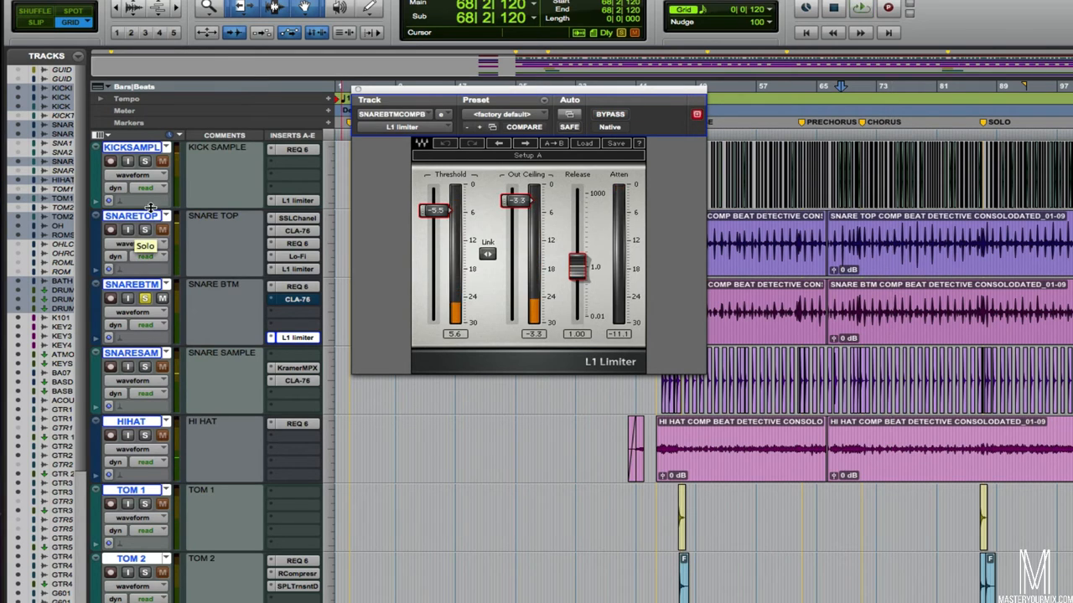
mouse_move(134, 285)
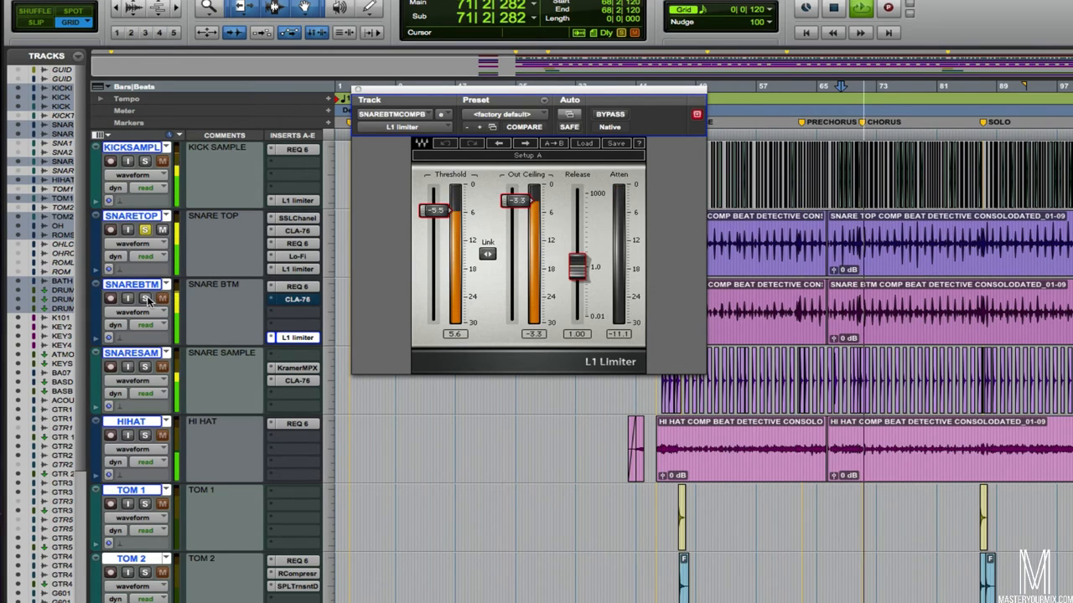
mouse_move(127, 299)
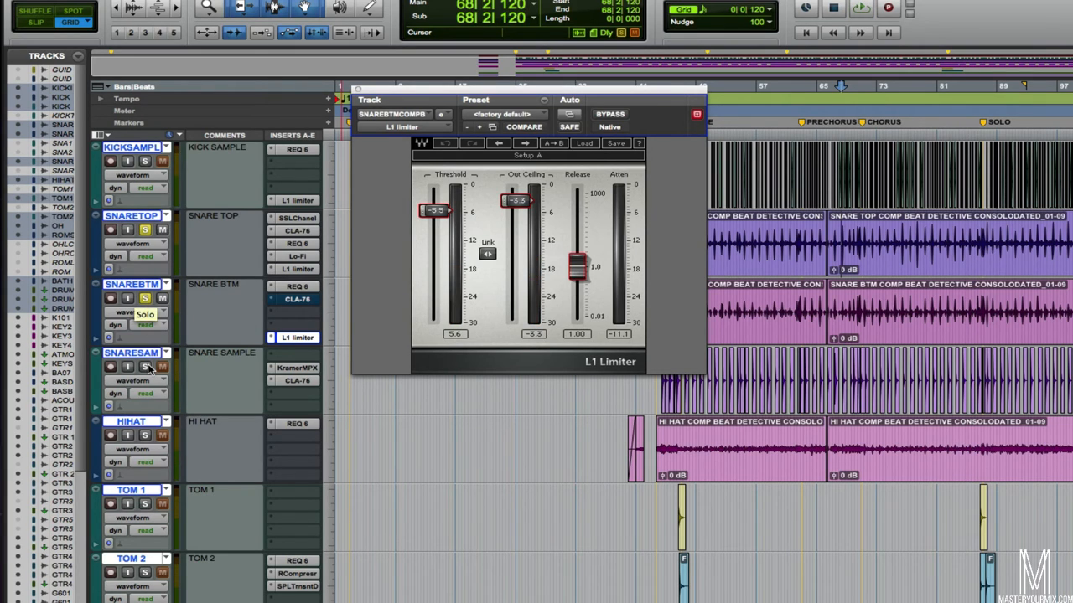
mouse_move(125, 285)
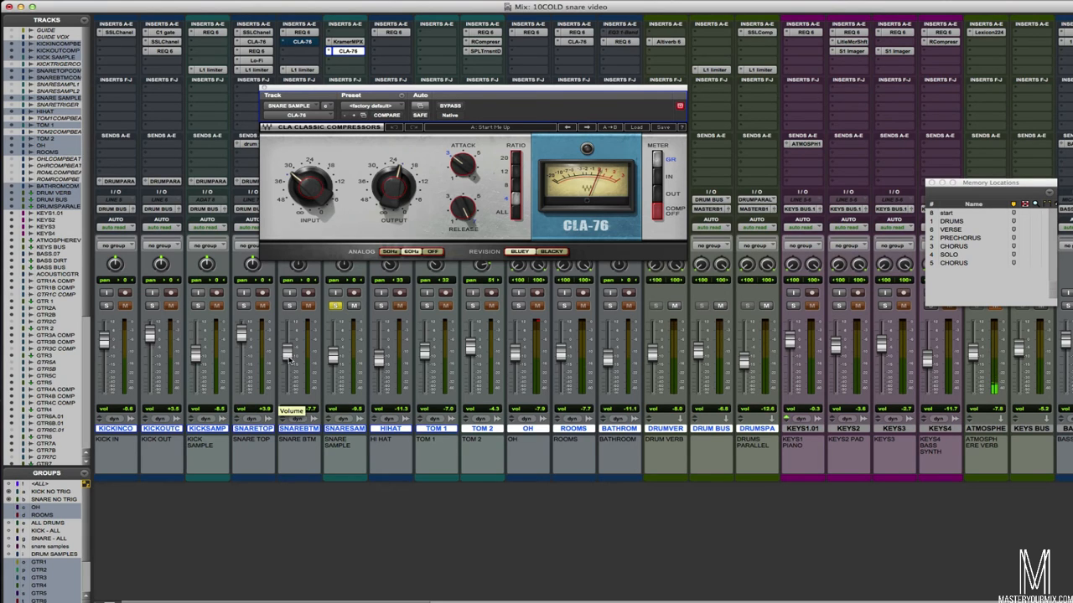
mouse_move(342, 361)
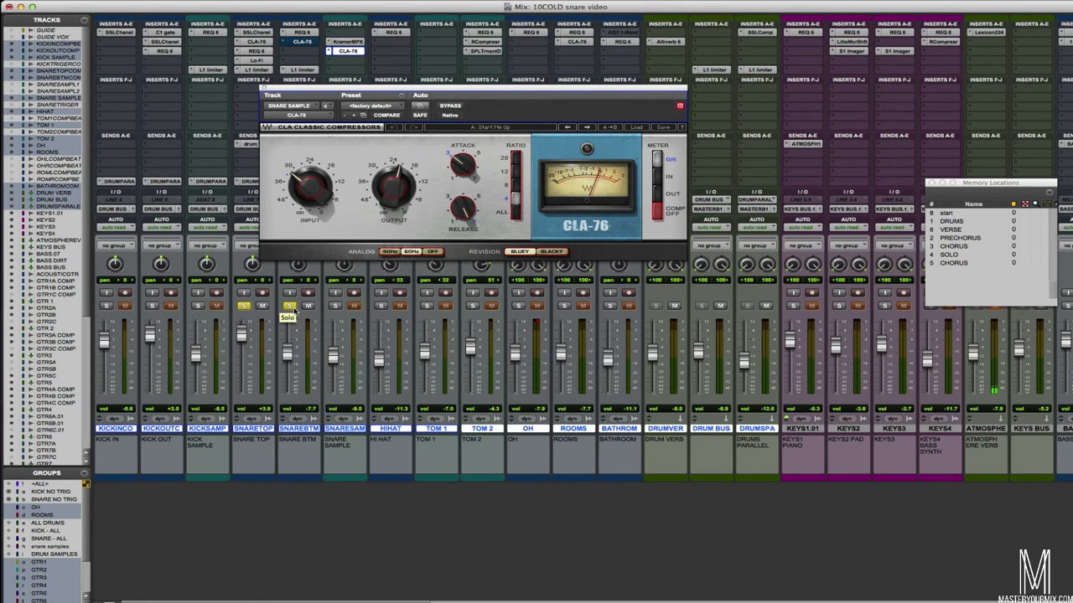
Solo another snare track in the Mix window alongside the snare sample's CLA-76
left_click(289, 305)
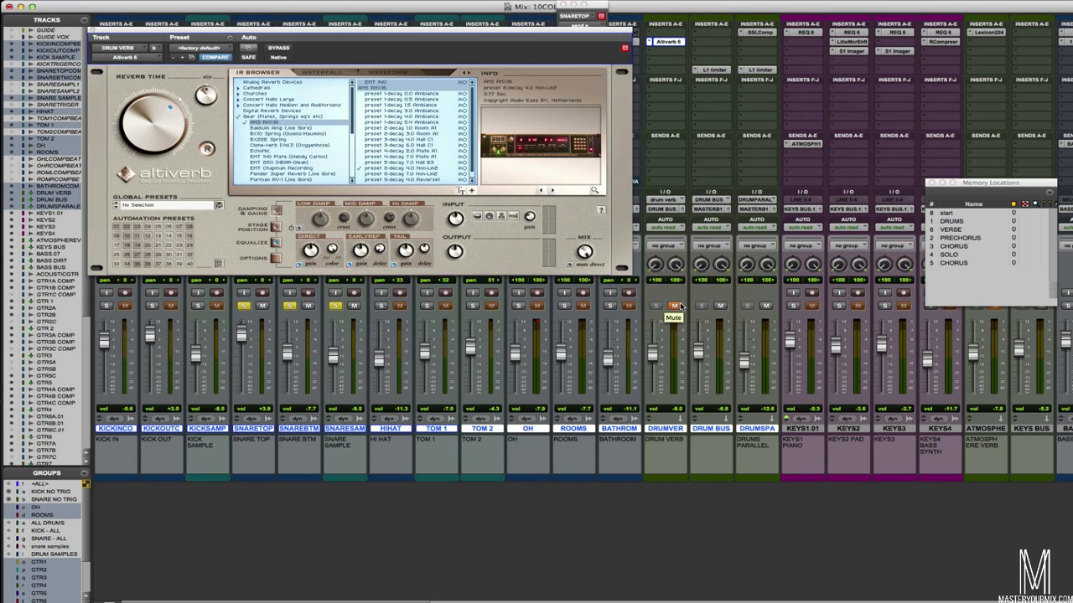
Start playback so the snare feeds the Altiverb drum reverb on the DRUM VRB return
key("space")
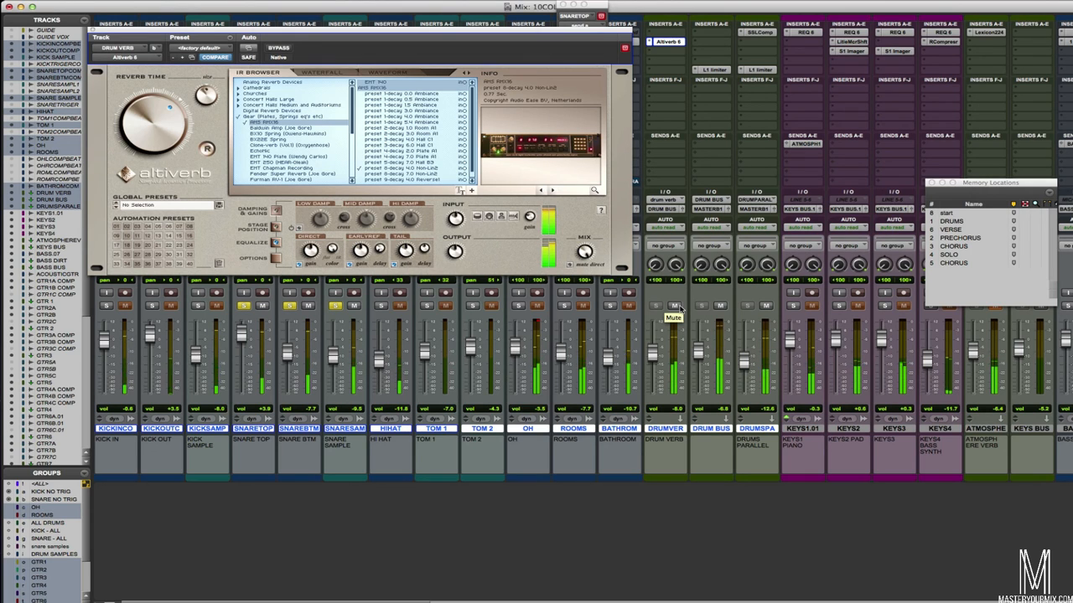
mouse_move(285, 317)
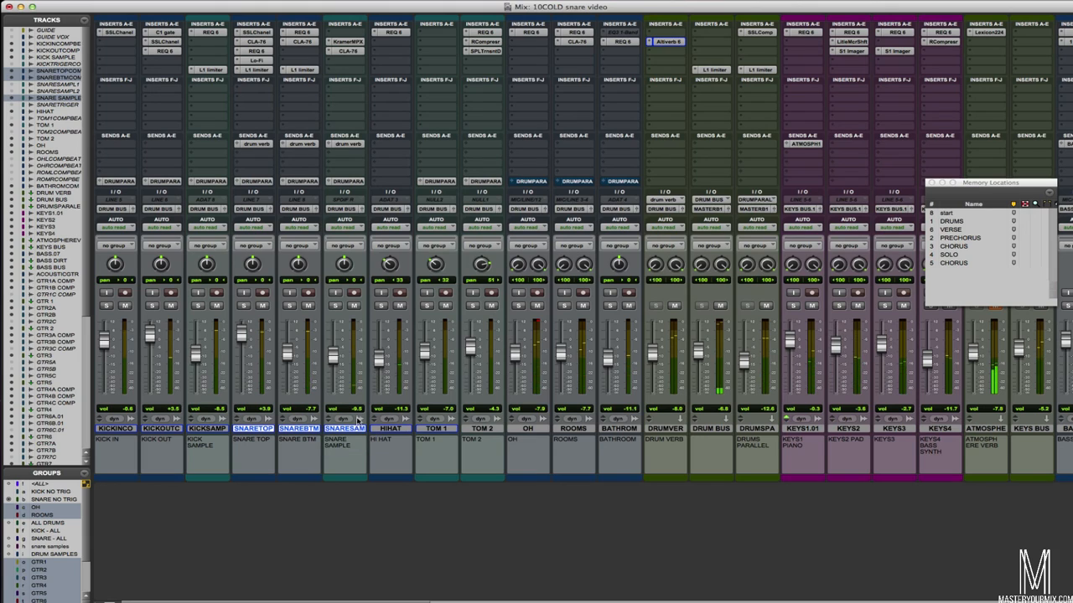
mouse_move(255, 32)
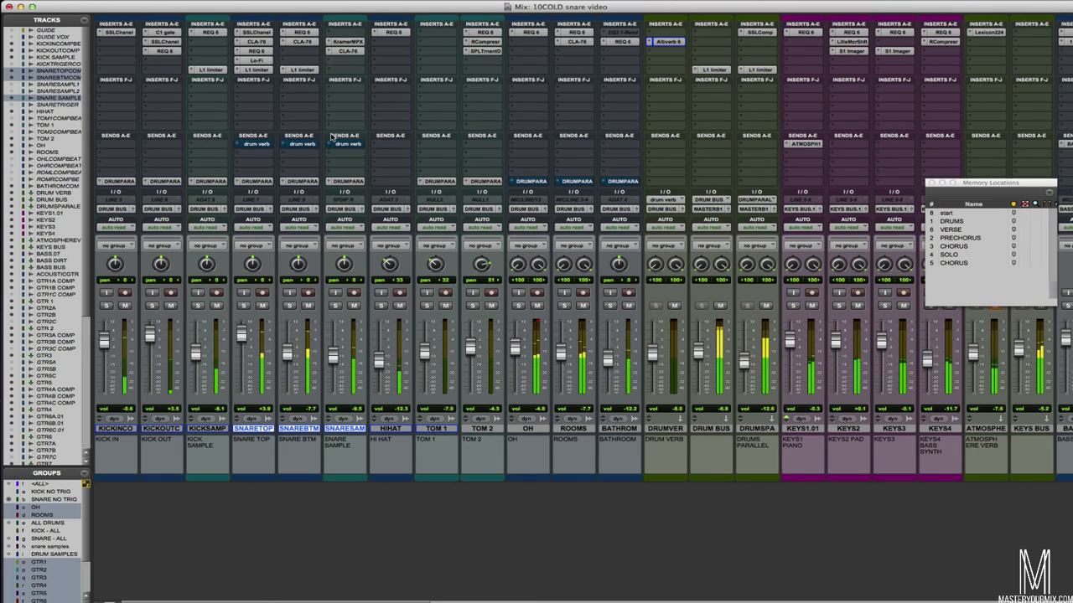
mouse_move(319, 207)
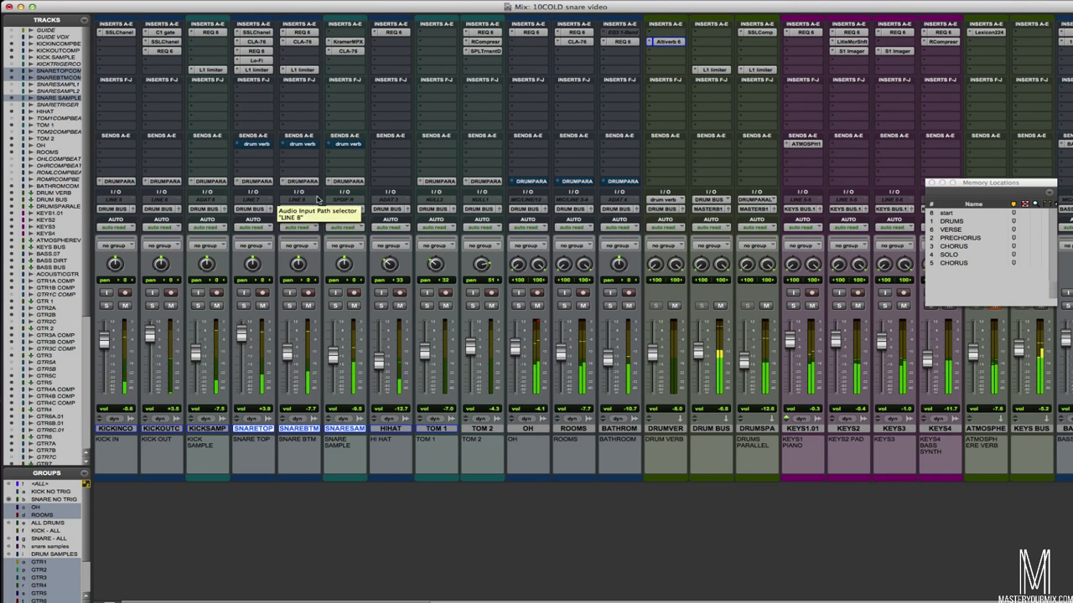